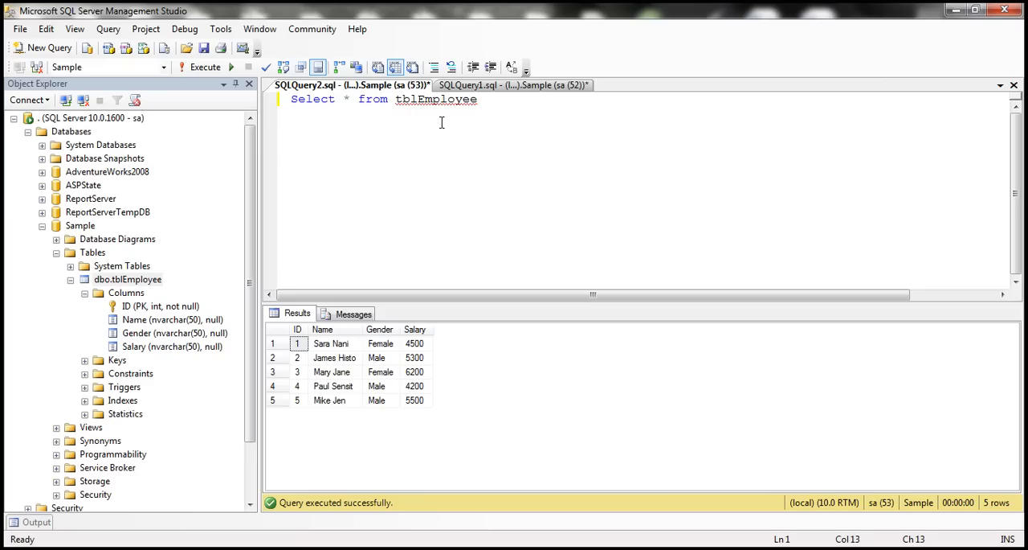
mouse_move(400, 112)
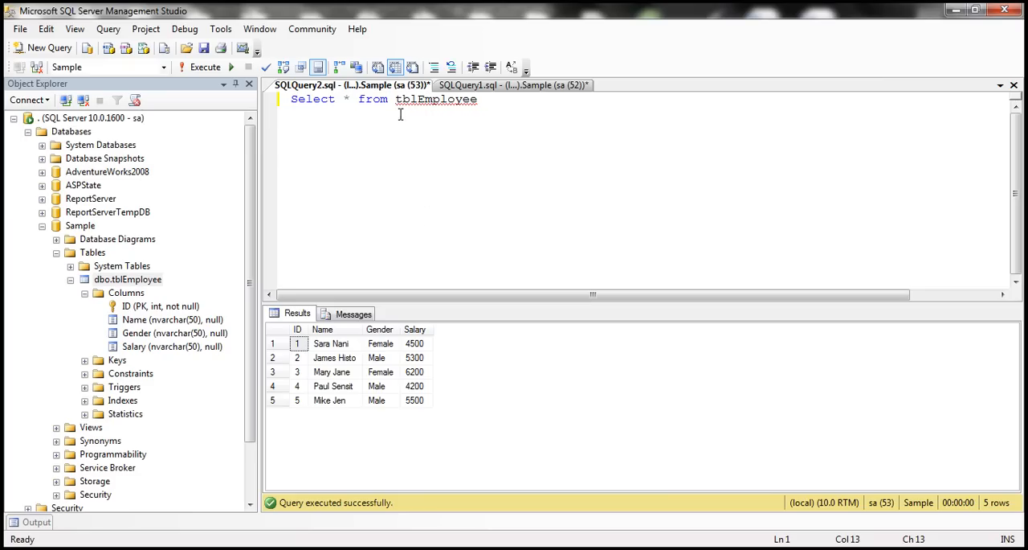
Step: Highlight Salary and its nvarchar data type in the tblEmployee creation script
click(324, 328)
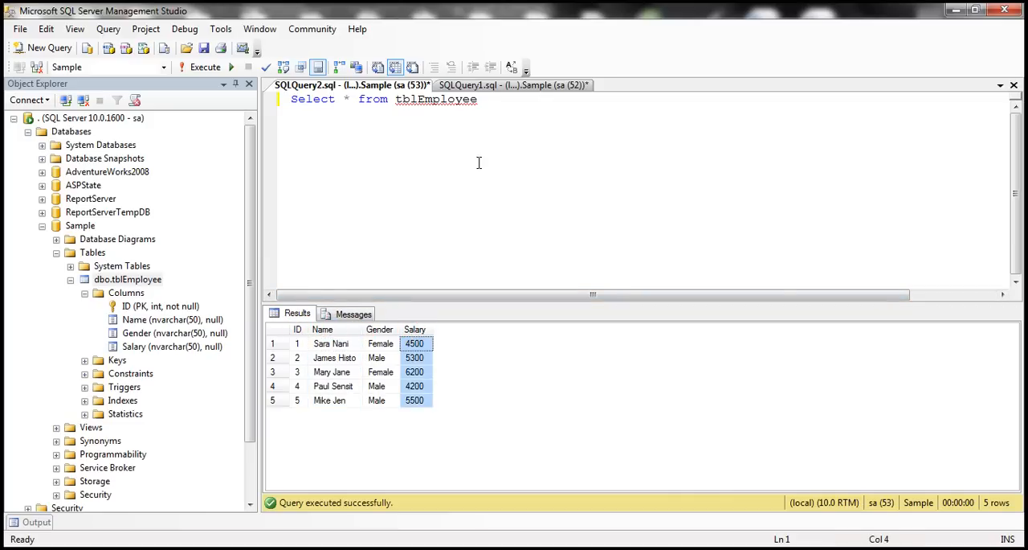
click(511, 84)
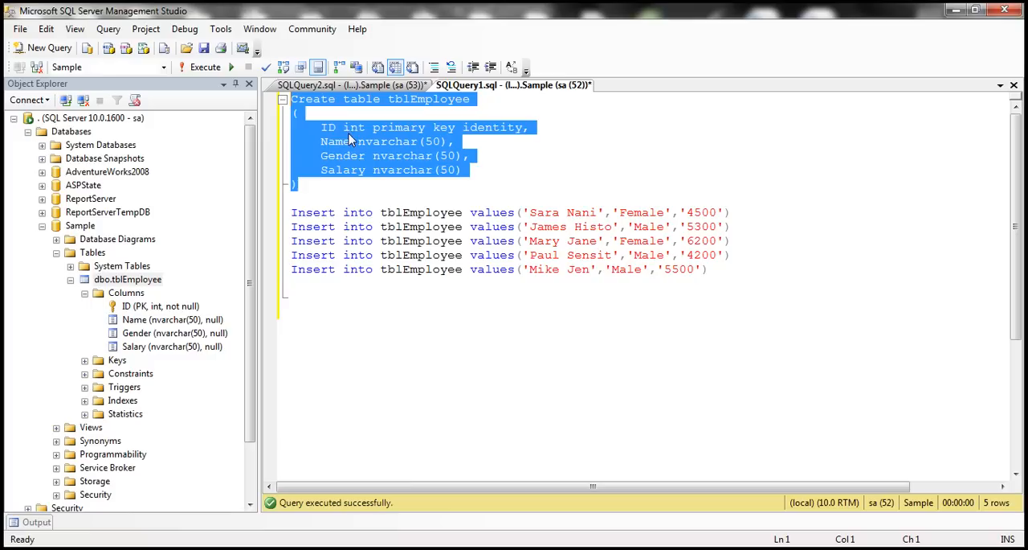
double_click(341, 171)
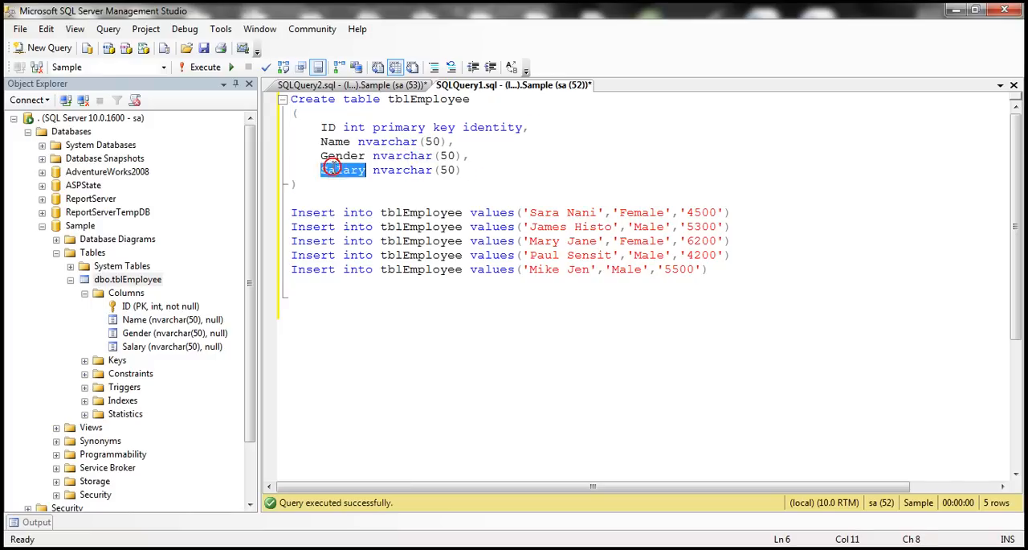
double_click(402, 170)
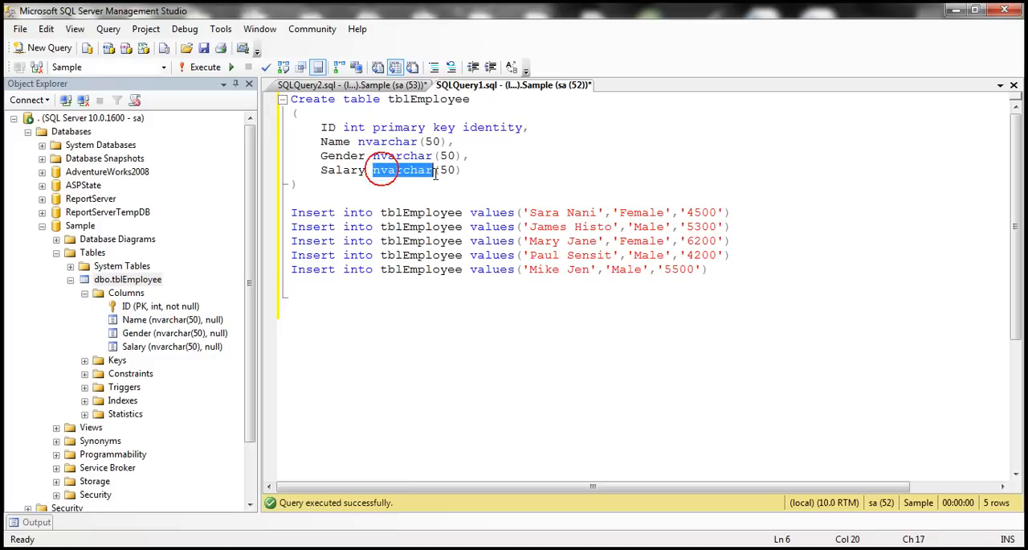
mouse_move(421, 225)
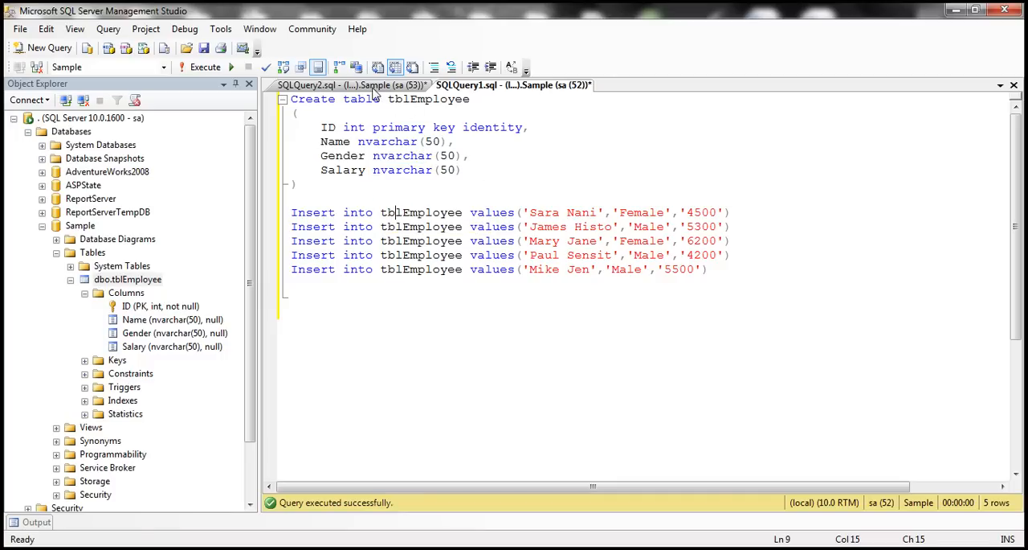
Step: Show the slide about the designer blocking Salary's change from nvarchar(50) to int
click(233, 67)
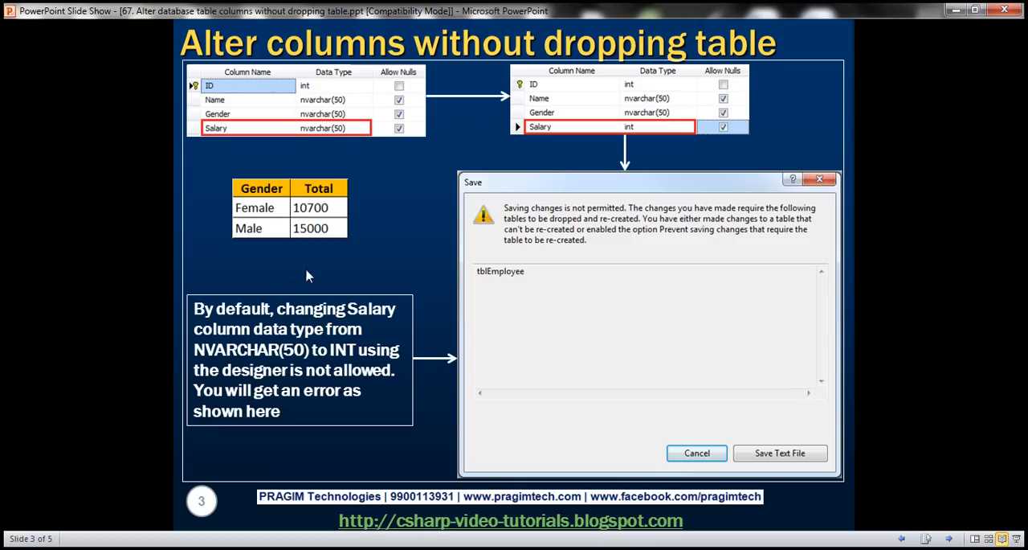
mouse_move(318, 222)
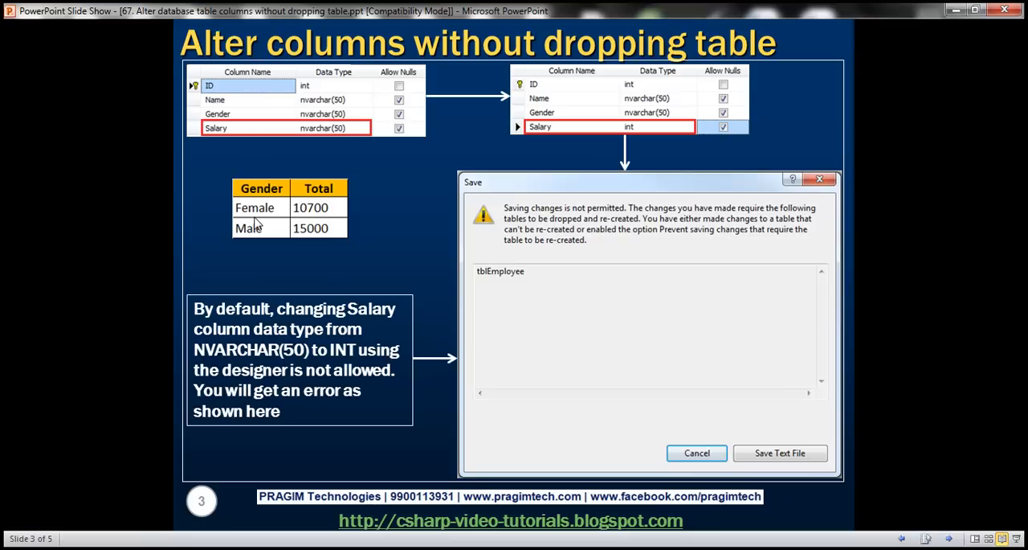
mouse_move(281, 209)
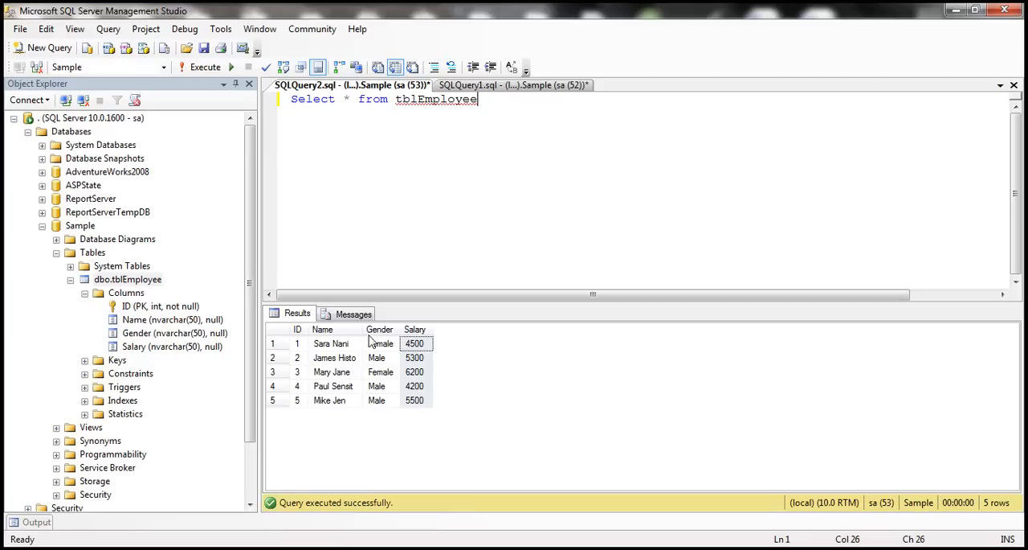
Step: Write SELECT Gender, SUM(Salary) AS Total FROM tblEmployee GROUP BY Gender
text(Select Gender)
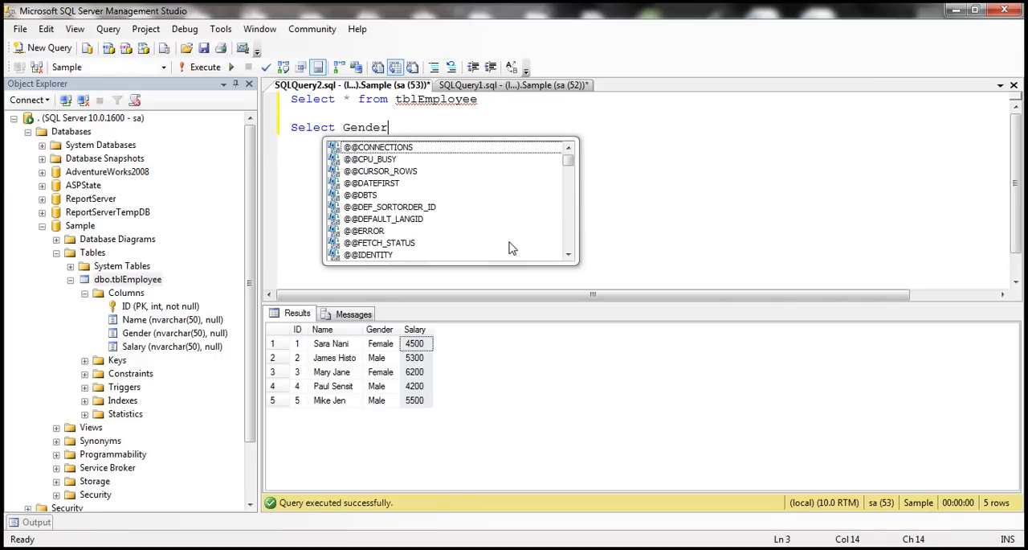
text(, SUM)
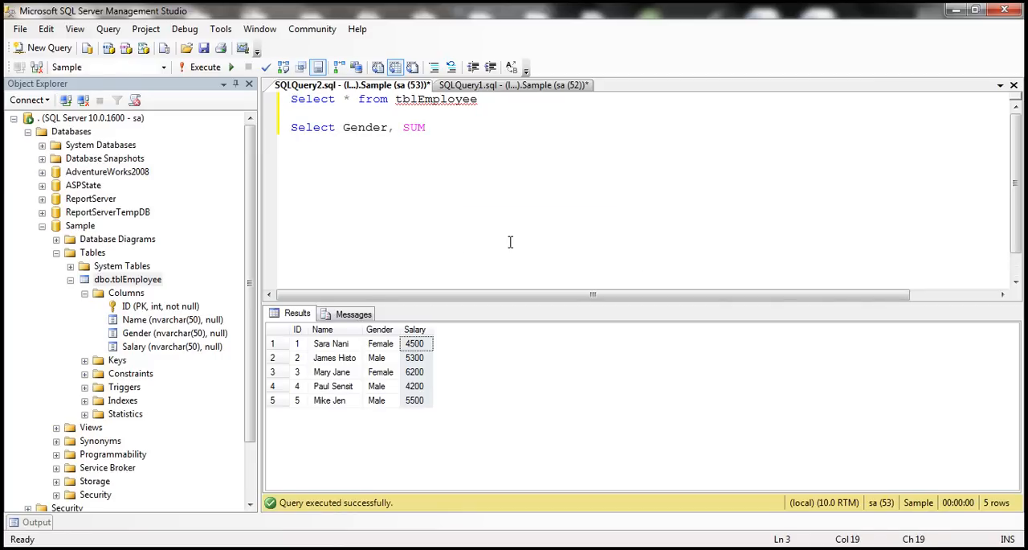
text((Saa)
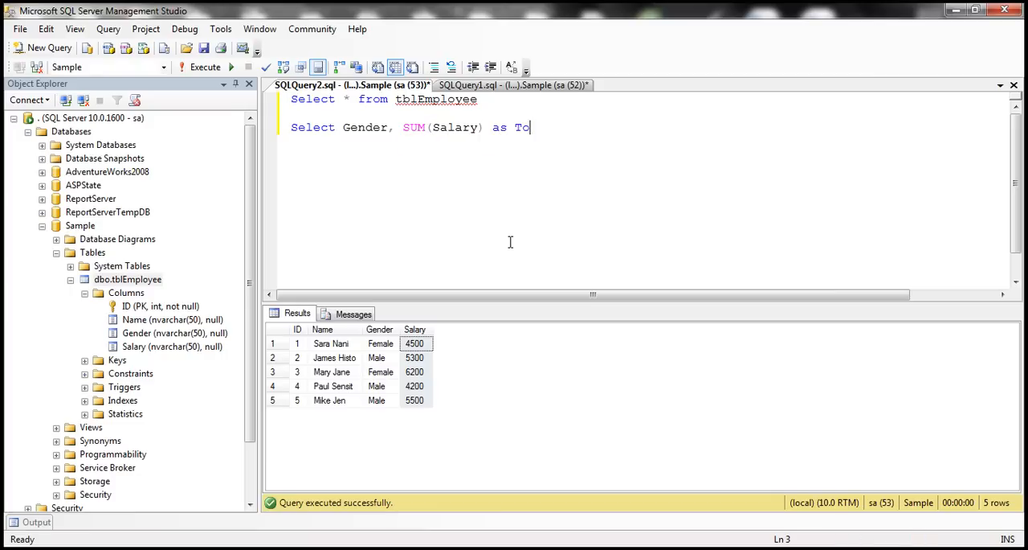
text(tal)
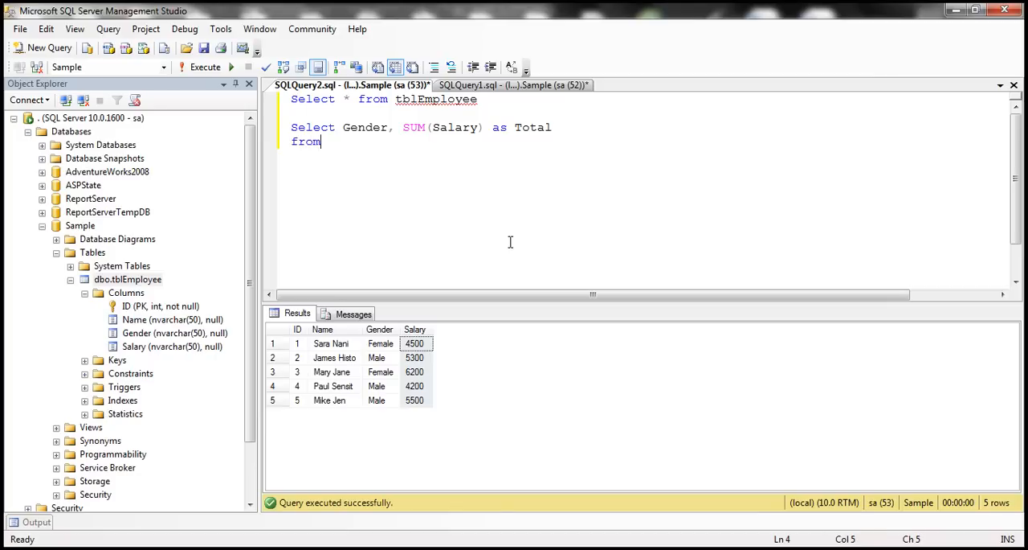
text(tblEmpl)
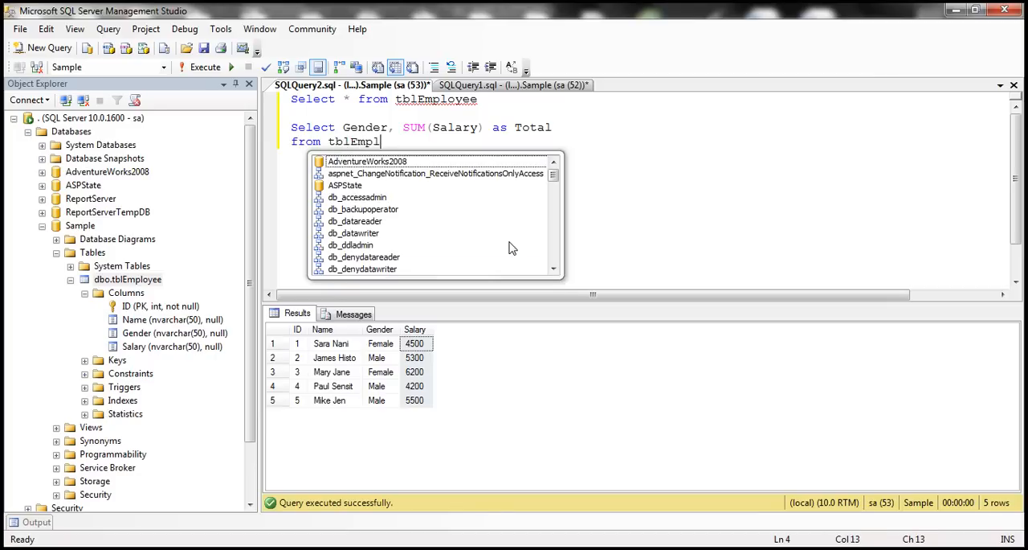
text(oyee)
text(Group by Gender)
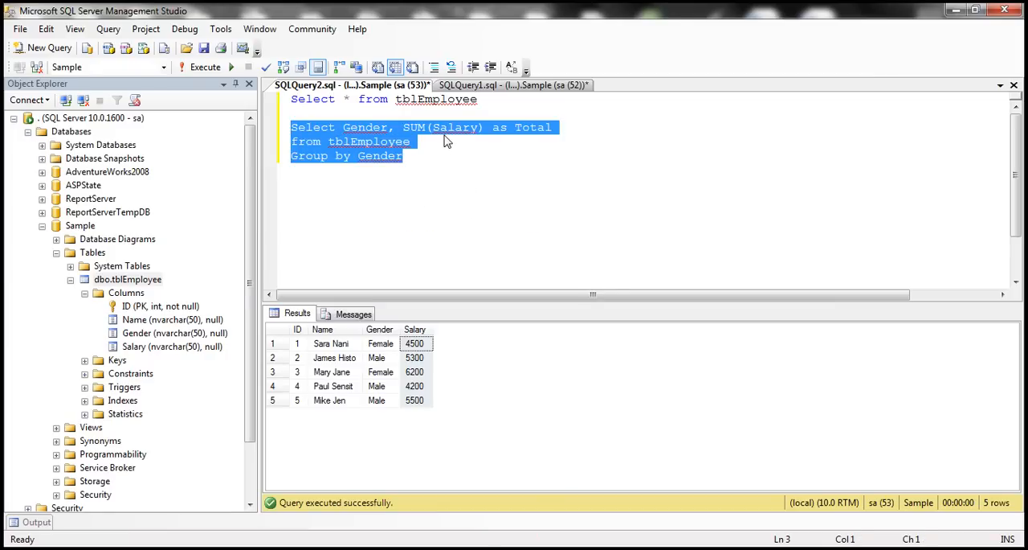
mouse_move(224, 67)
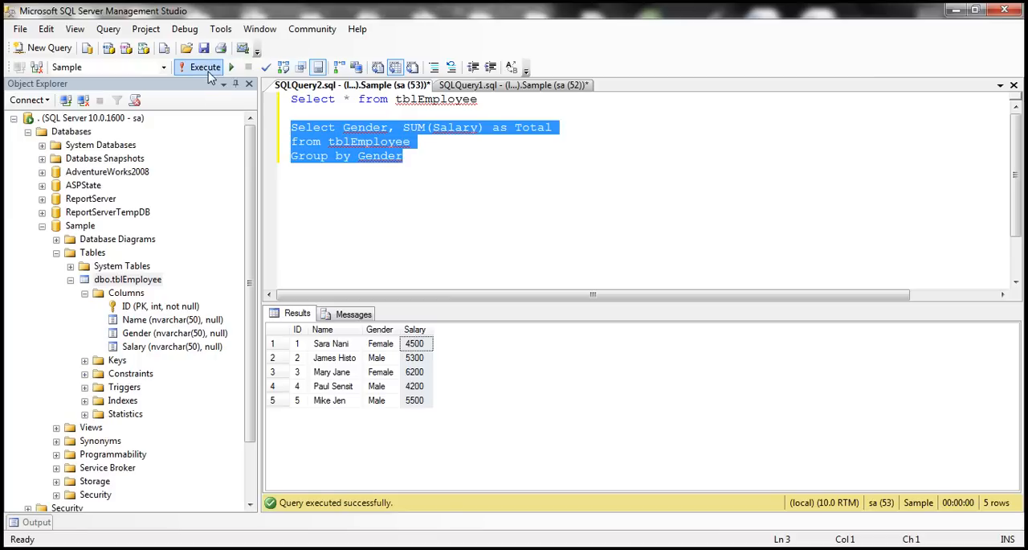
Step: Execute the totals-by-gender query, which fails with Msg 8117 on summing nvarchar Salary
click(199, 68)
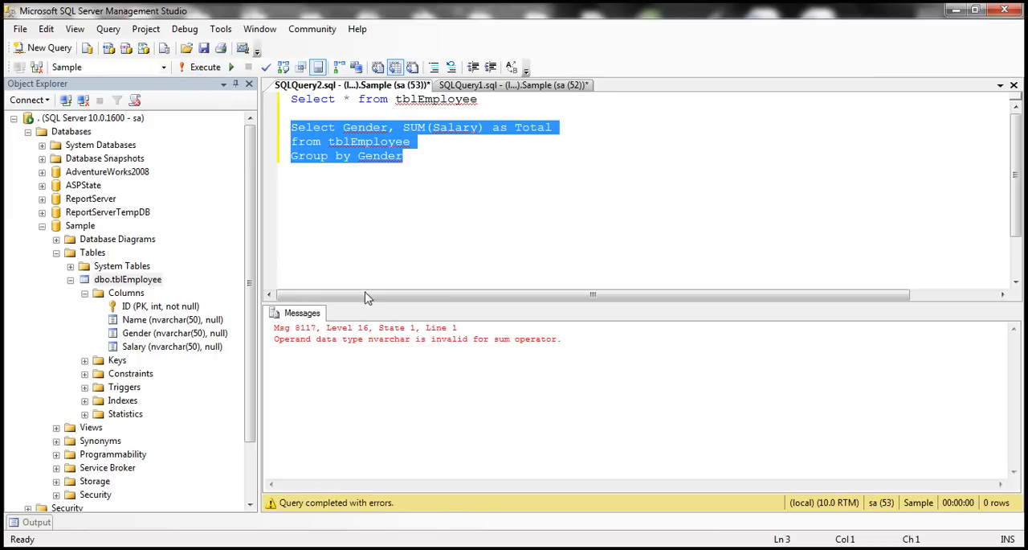
mouse_move(337, 345)
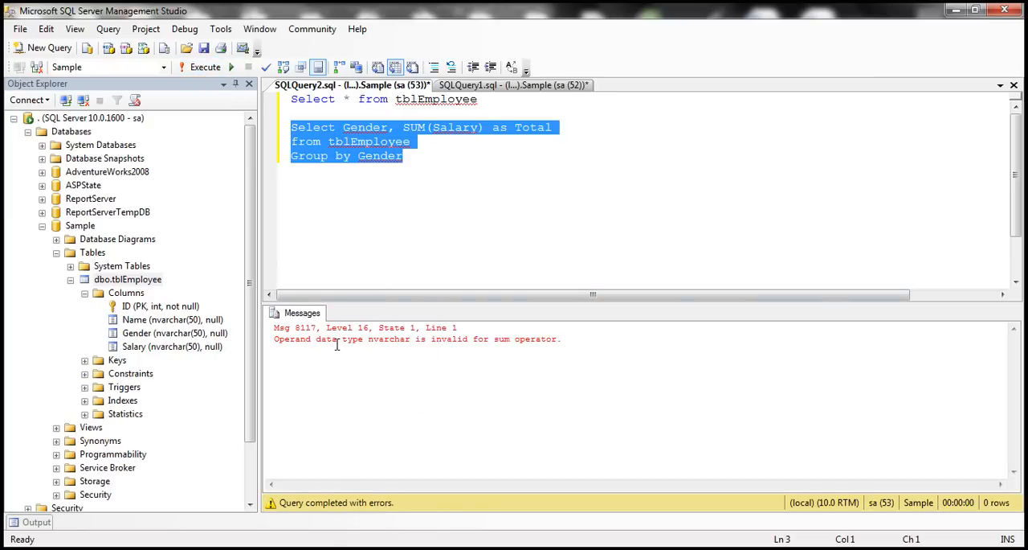
mouse_move(457, 343)
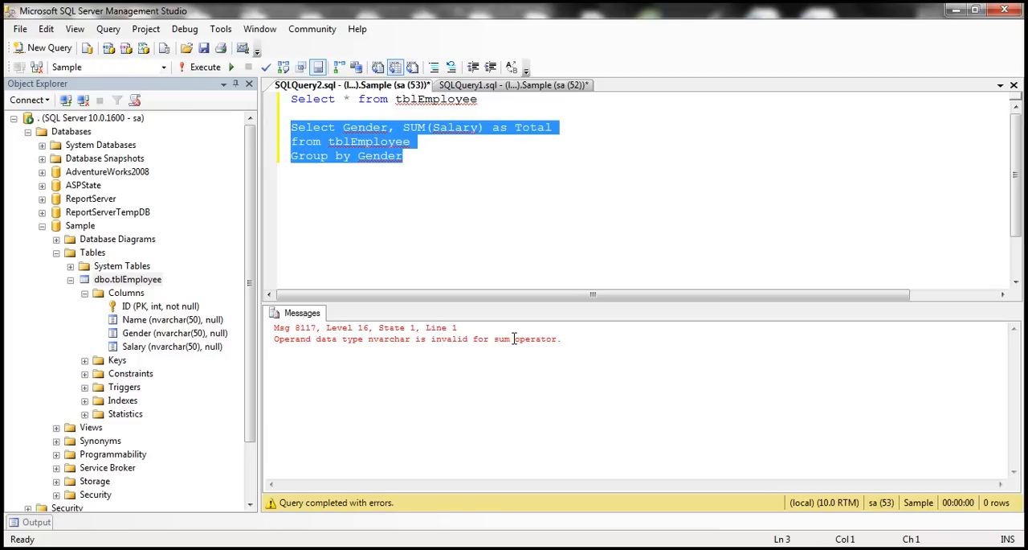
mouse_move(421, 304)
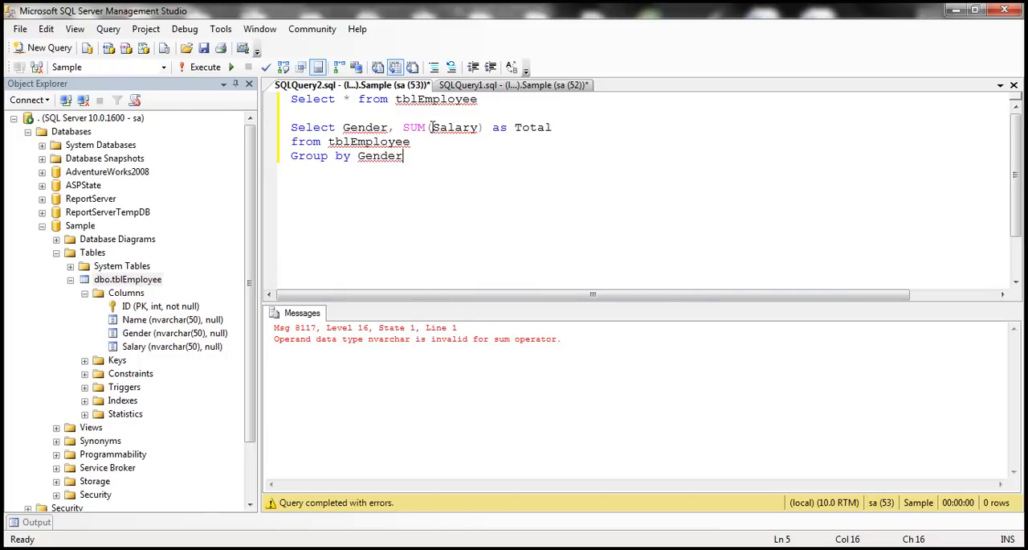
double_click(456, 127)
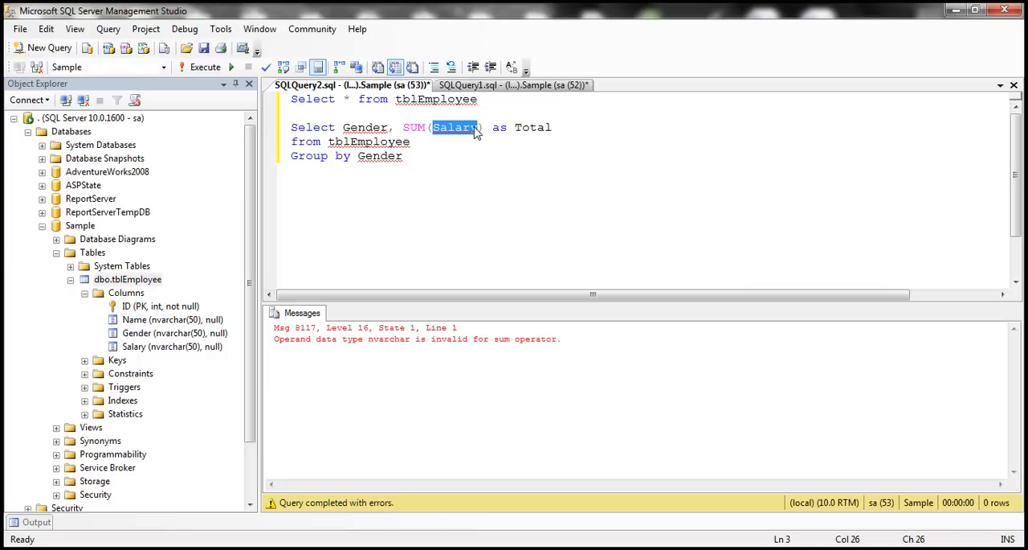
mouse_move(460, 156)
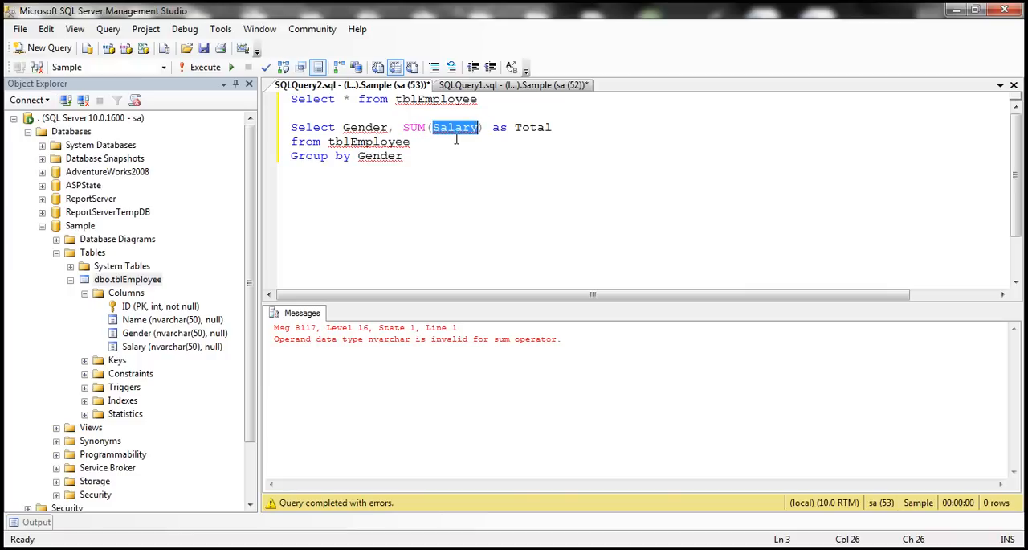
mouse_move(446, 135)
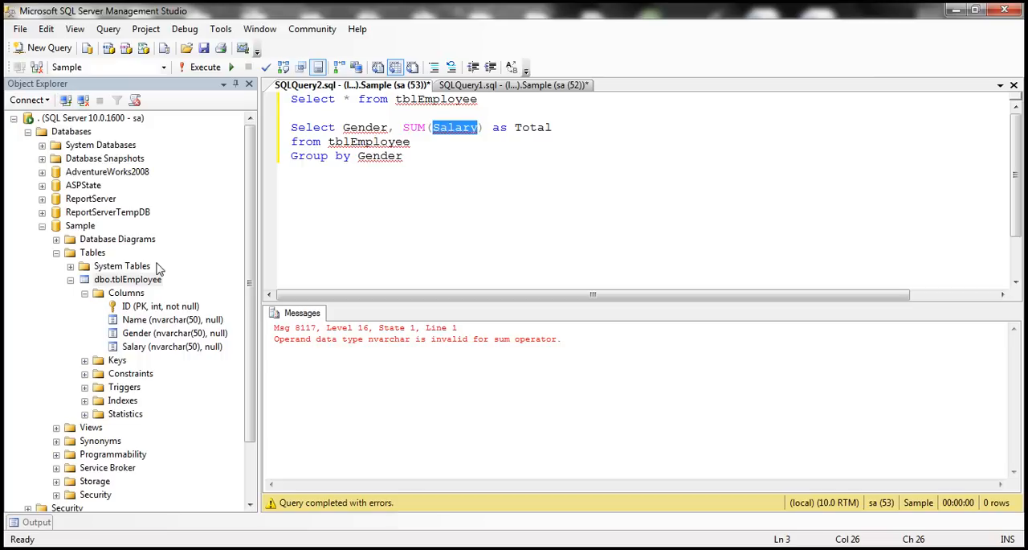
Step: Open tblEmployee in the table designer and begin editing Salary's data type
right_click(126, 279)
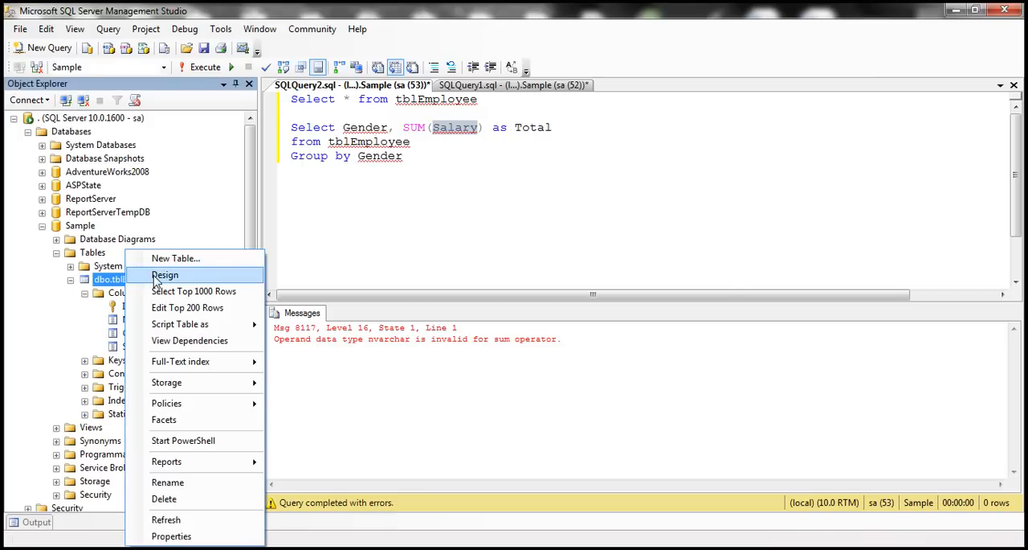
click(164, 273)
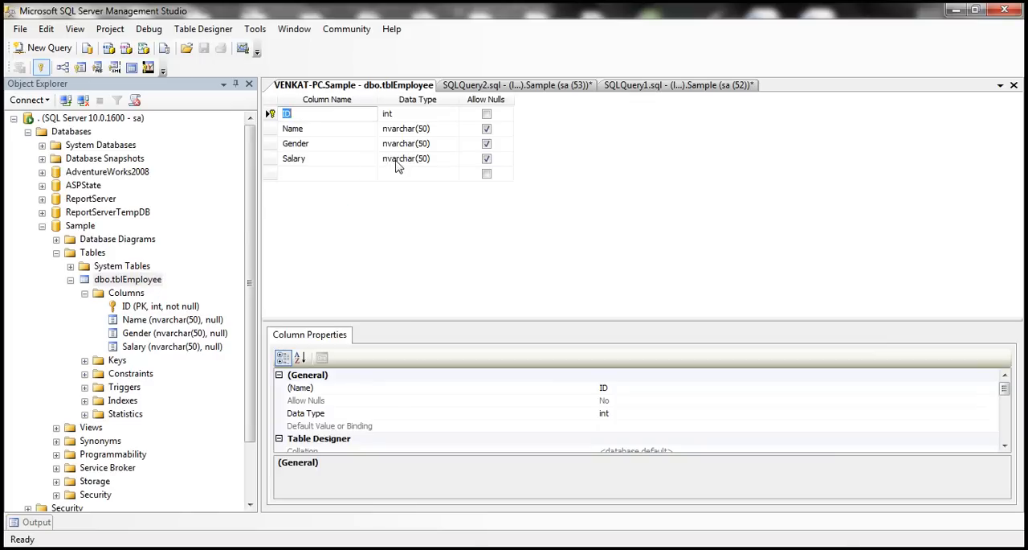
click(405, 159)
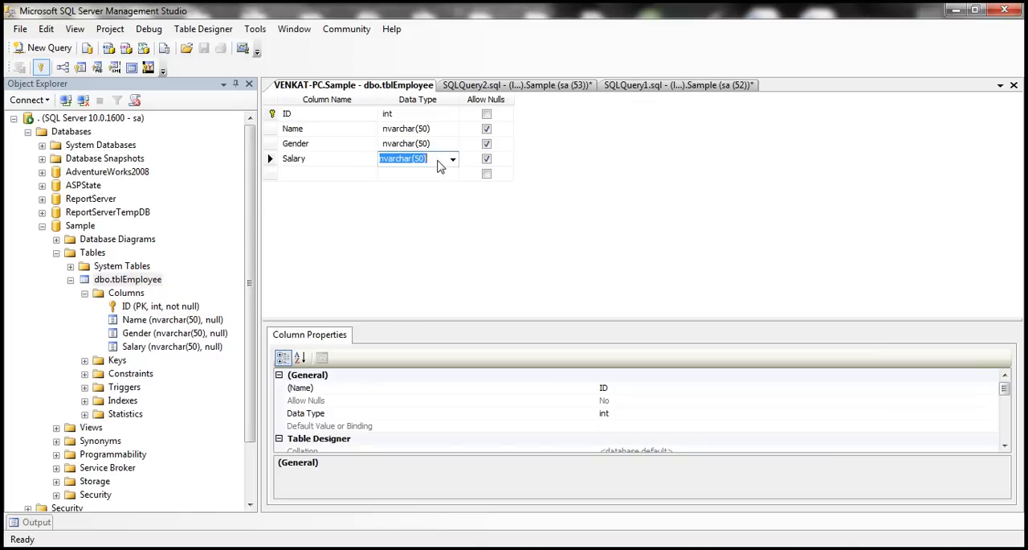
click(454, 159)
text(int)
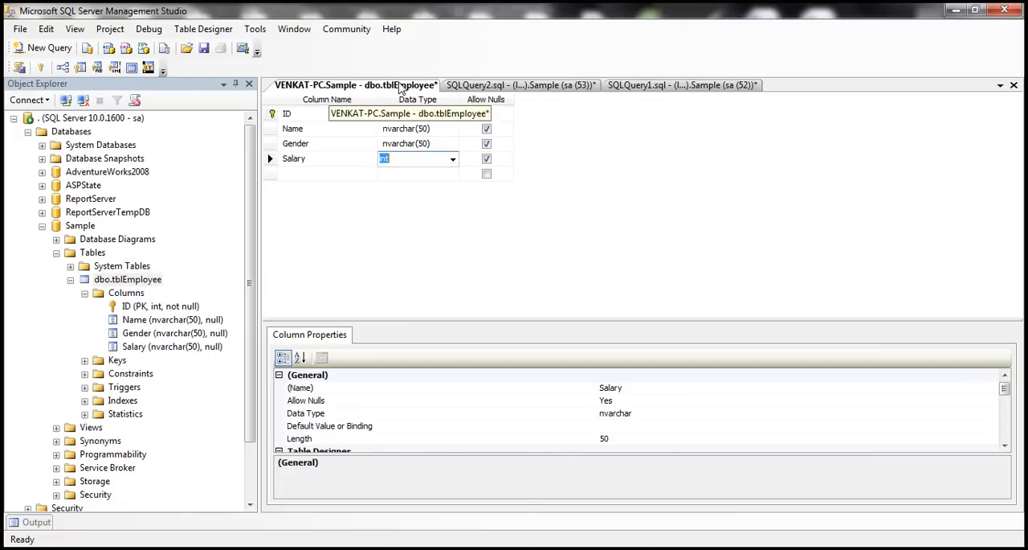
Step: Save the table design, triggering the 'Saving changes is not permitted' dialog
click(215, 48)
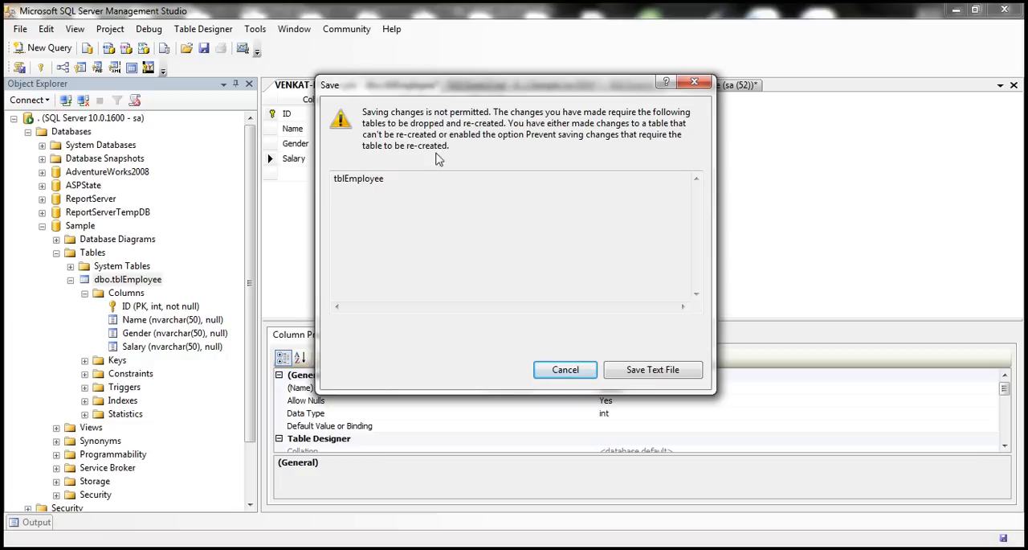
mouse_move(467, 128)
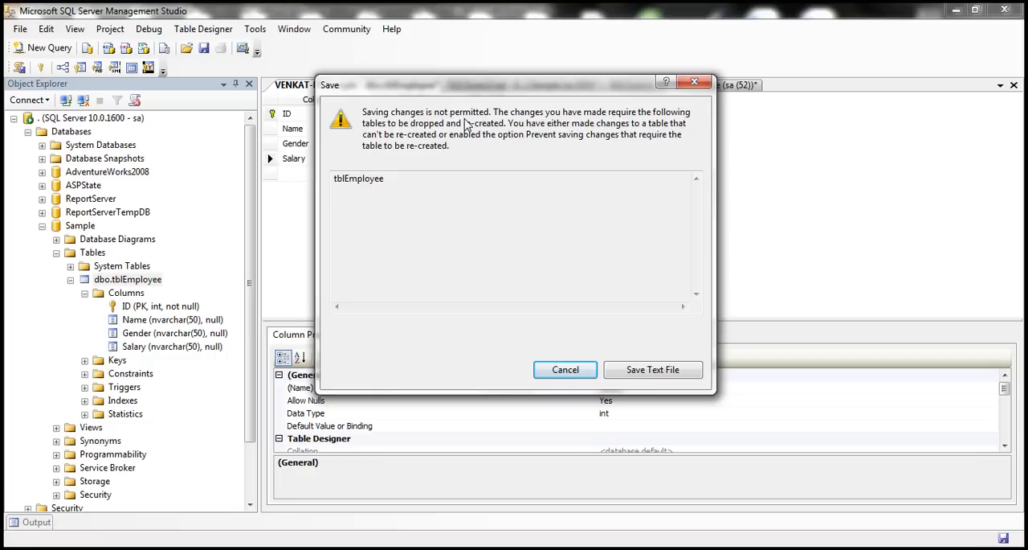
mouse_move(439, 148)
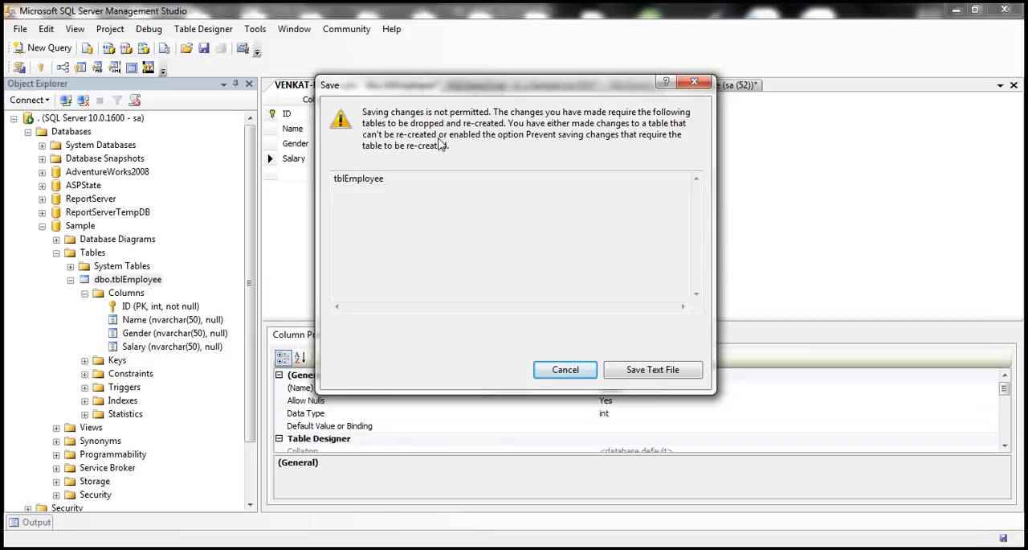
mouse_move(505, 135)
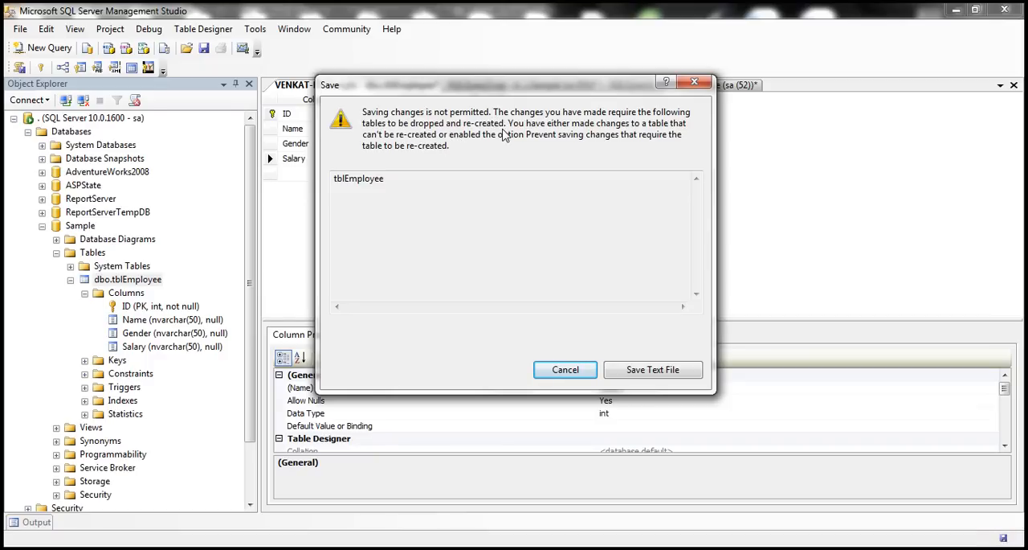
mouse_move(497, 139)
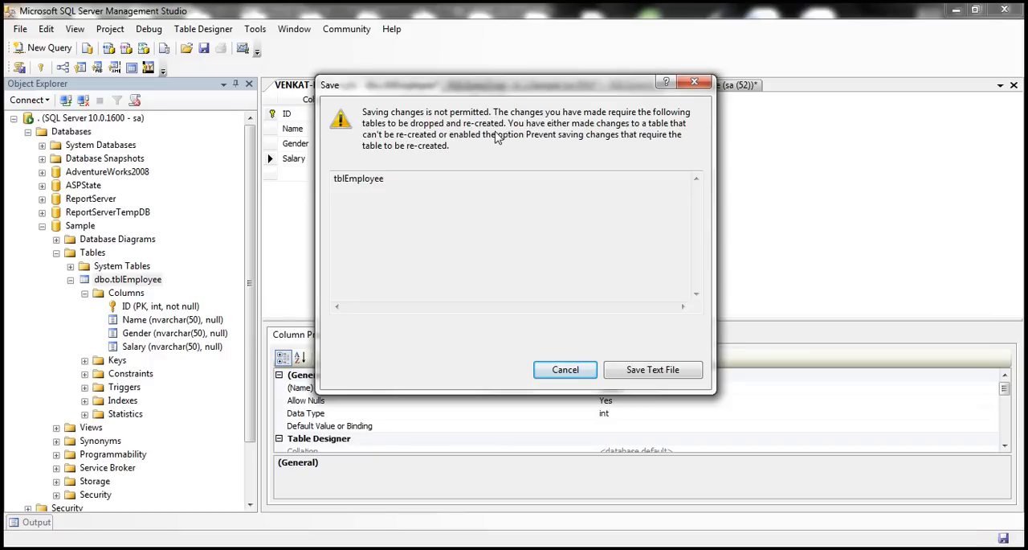
mouse_move(545, 104)
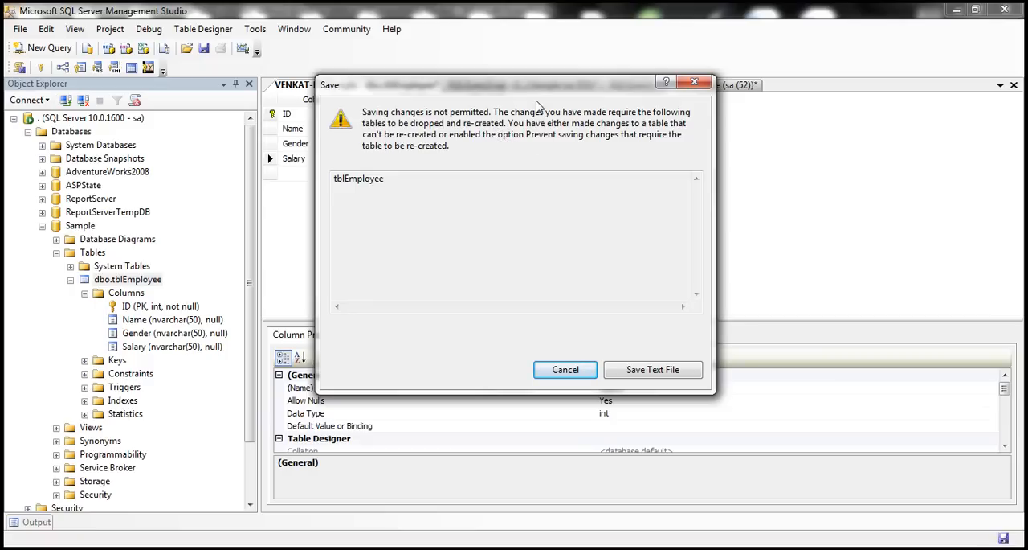
mouse_move(524, 127)
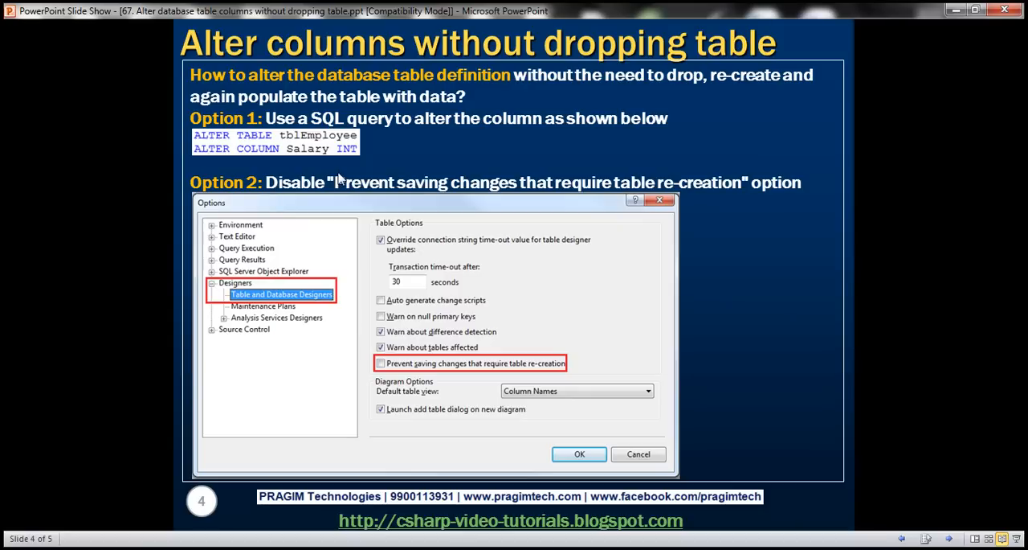
mouse_move(334, 151)
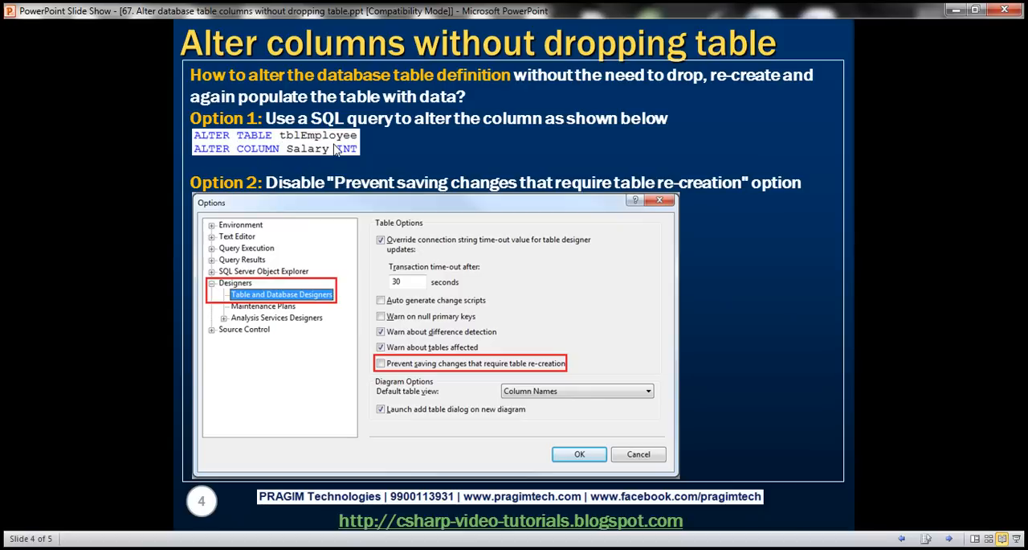
mouse_move(449, 161)
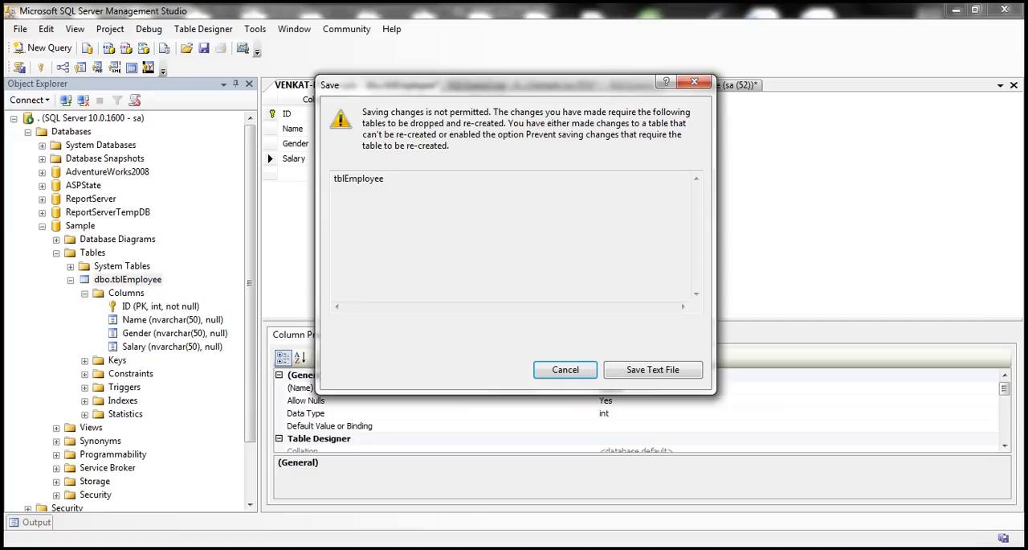
mouse_move(566, 370)
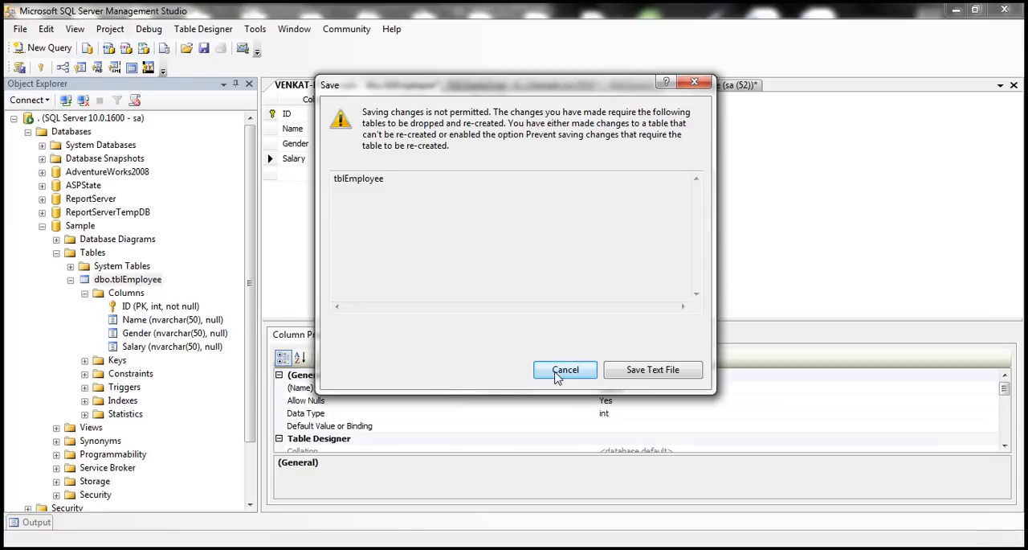
Step: Cancel the blocked save and run ALTER TABLE tblEmployee ALTER column Salary int
click(566, 370)
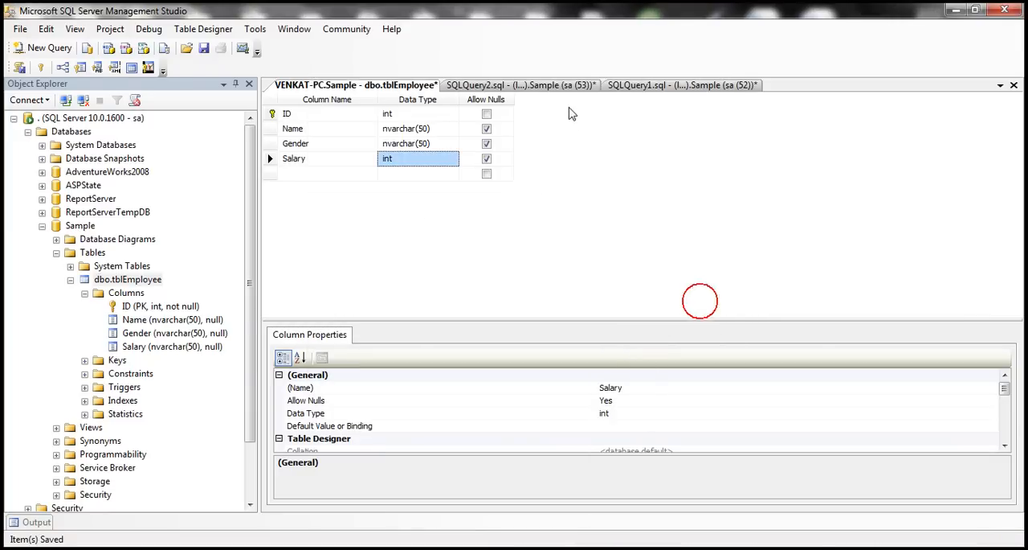
click(517, 83)
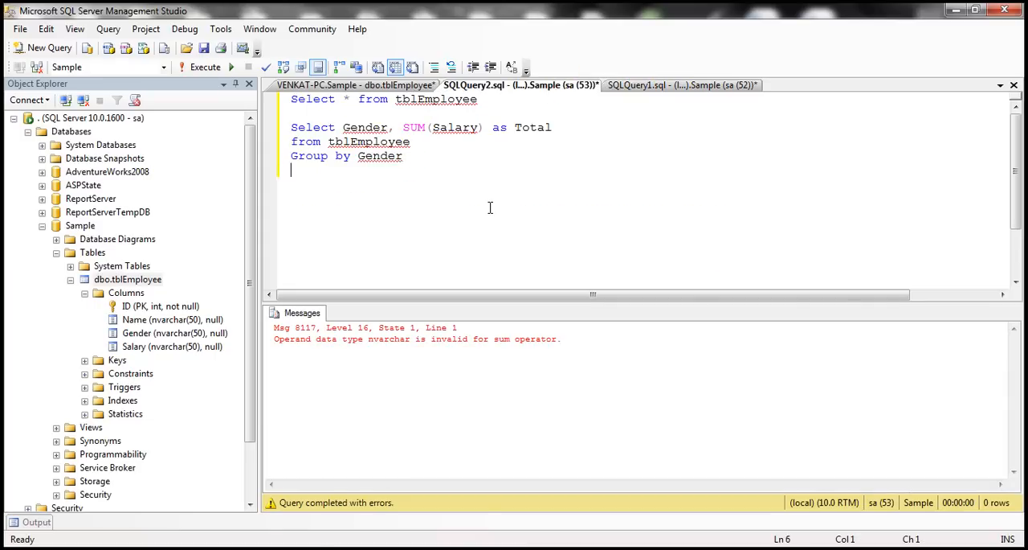
text(Alter T)
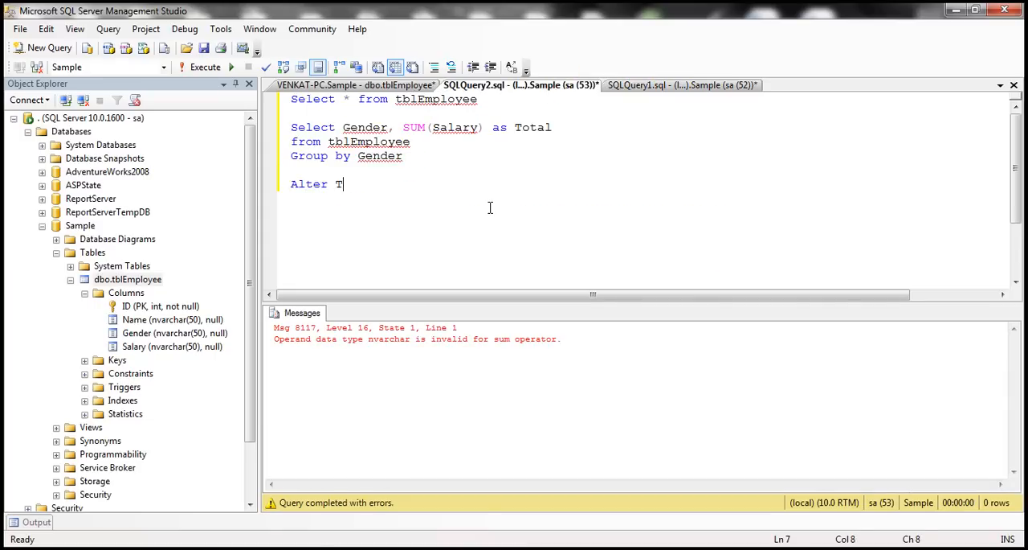
text(able tblEmployee)
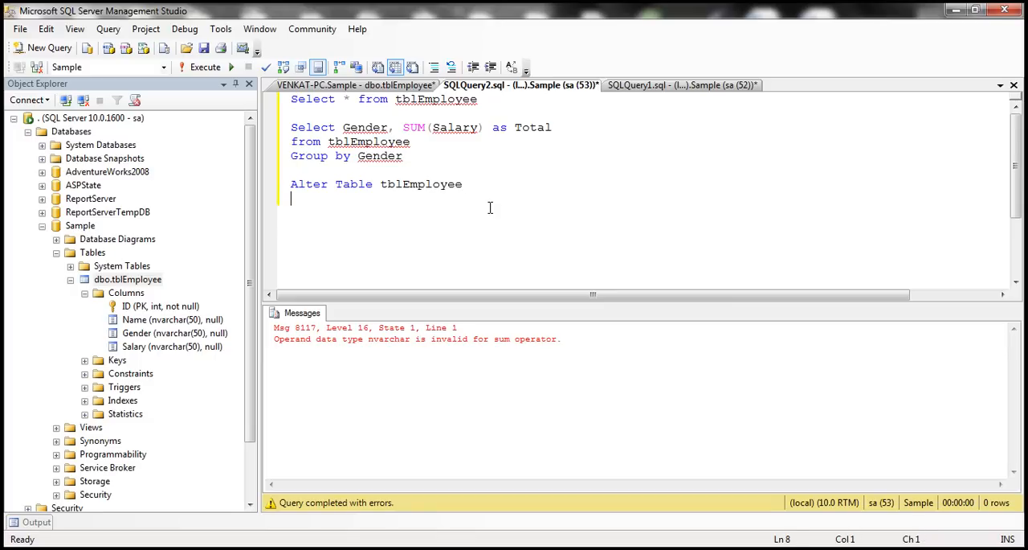
text(Alter column)
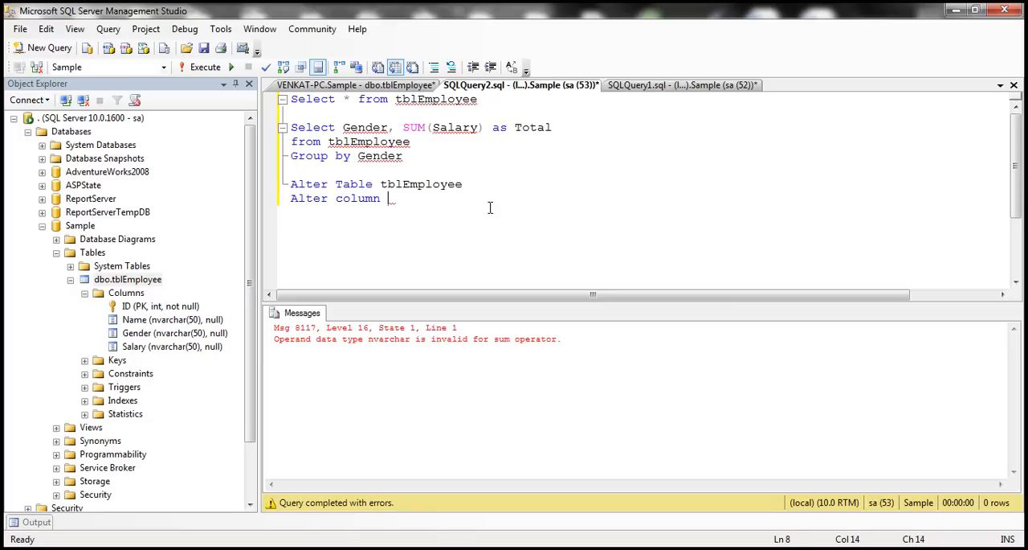
text(Sala)
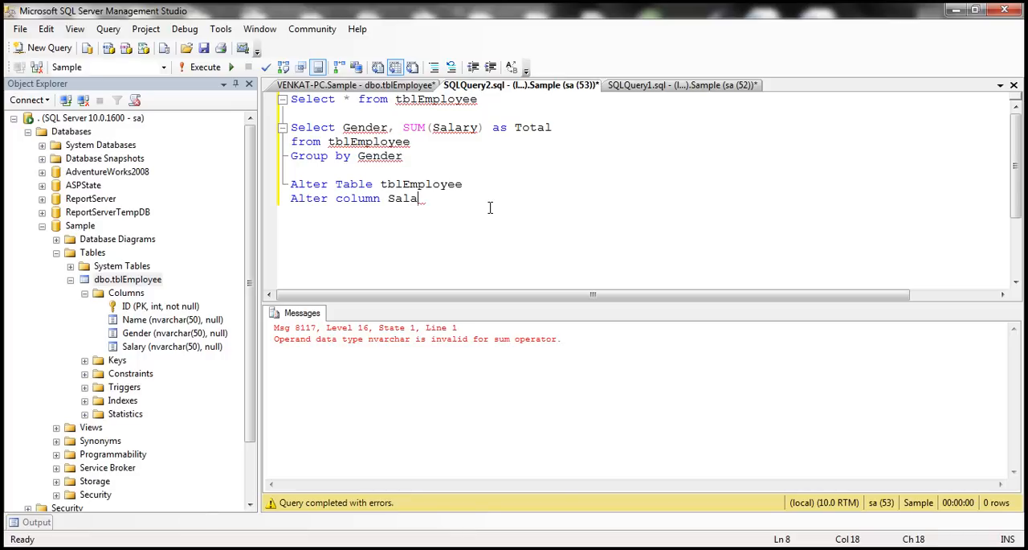
text(ry int)
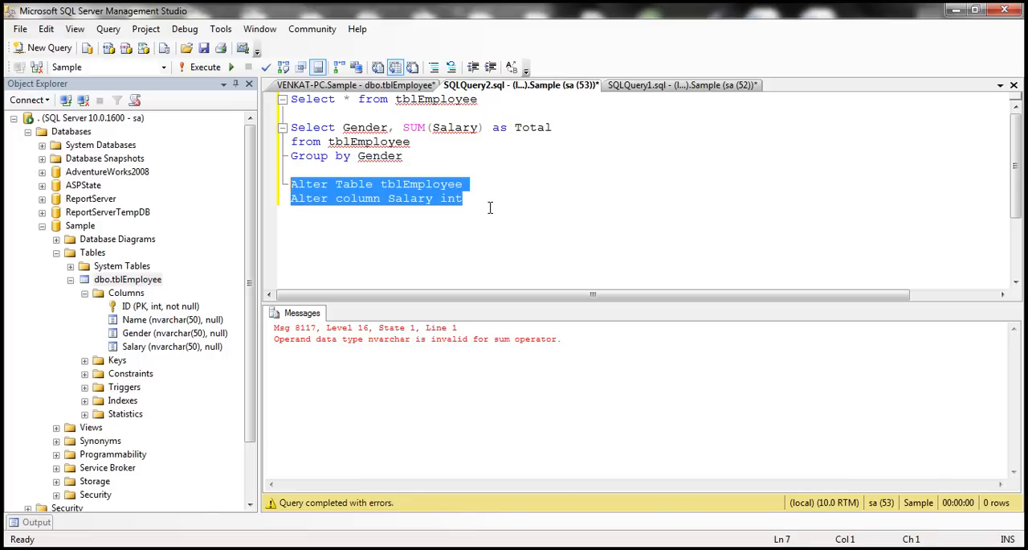
click(222, 67)
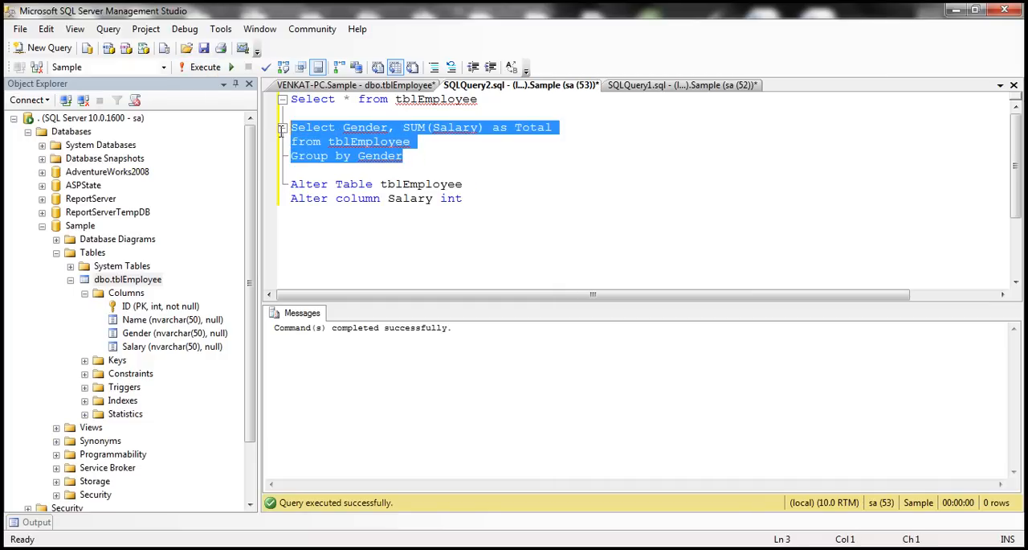
Step: Rerun the salary totals per gender query now that Salary is int
click(199, 67)
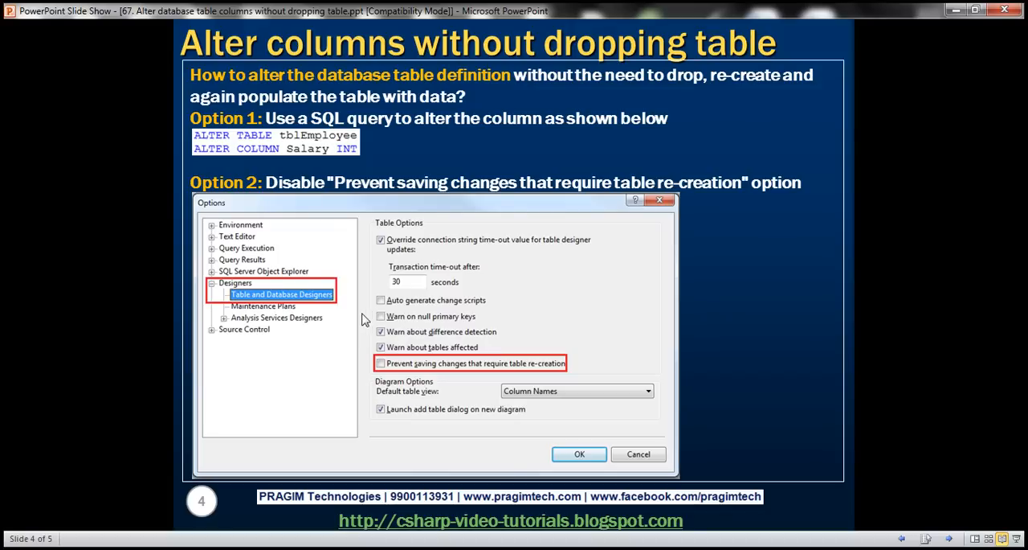
mouse_move(382, 209)
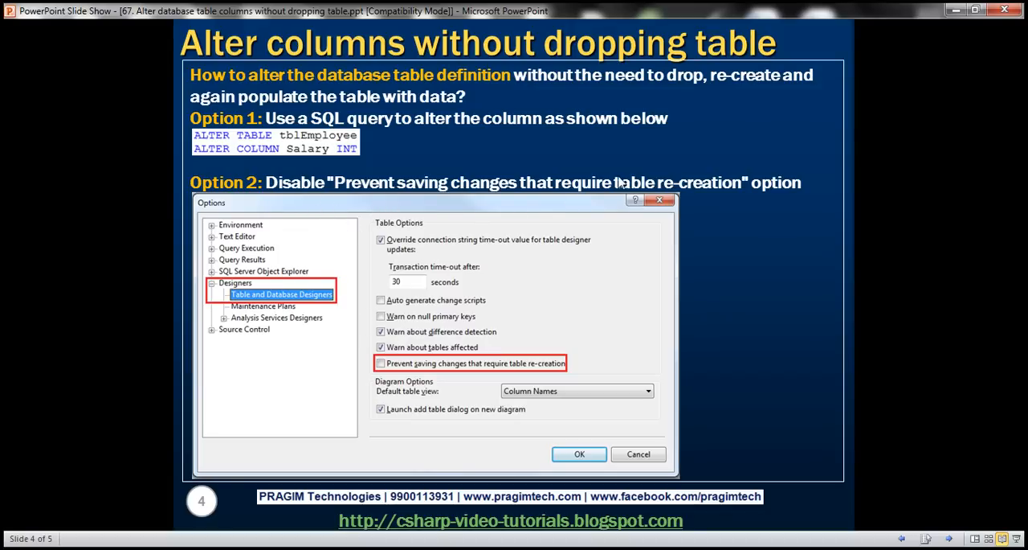
mouse_move(379, 193)
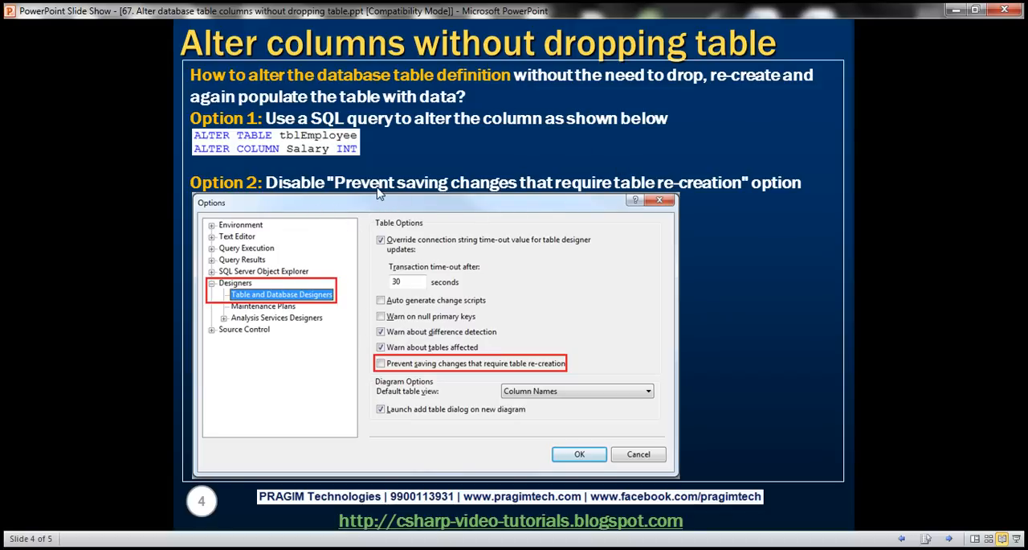
mouse_move(540, 201)
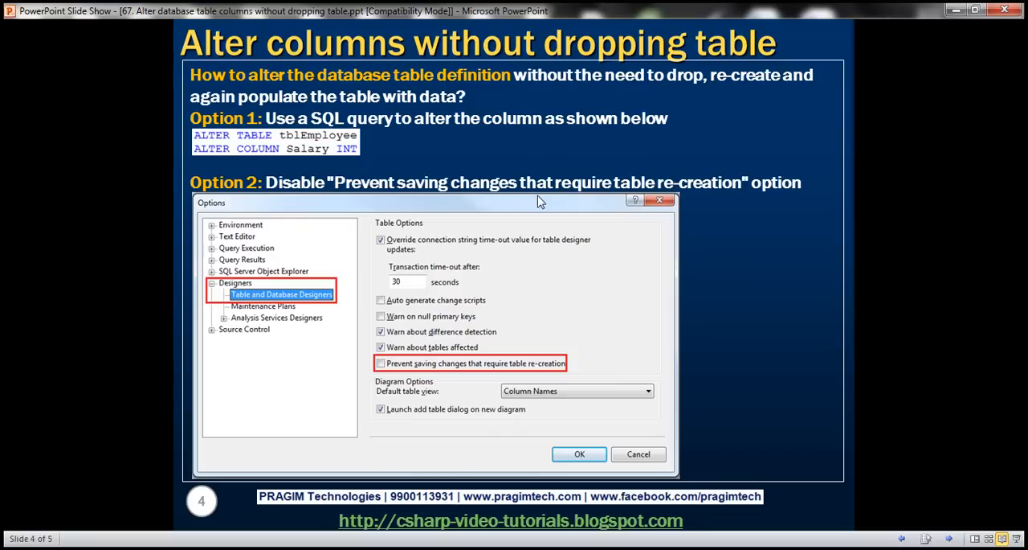
mouse_move(662, 196)
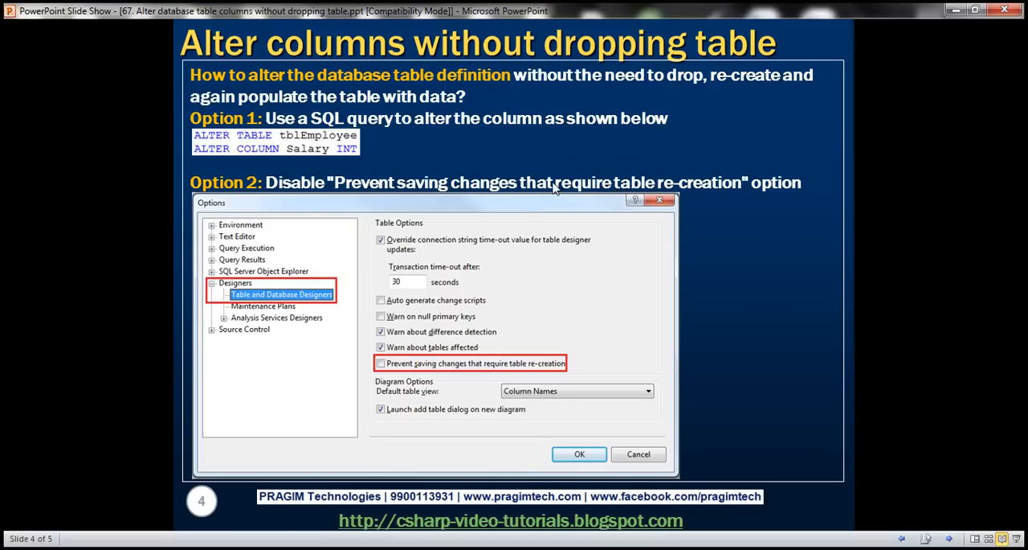
mouse_move(399, 185)
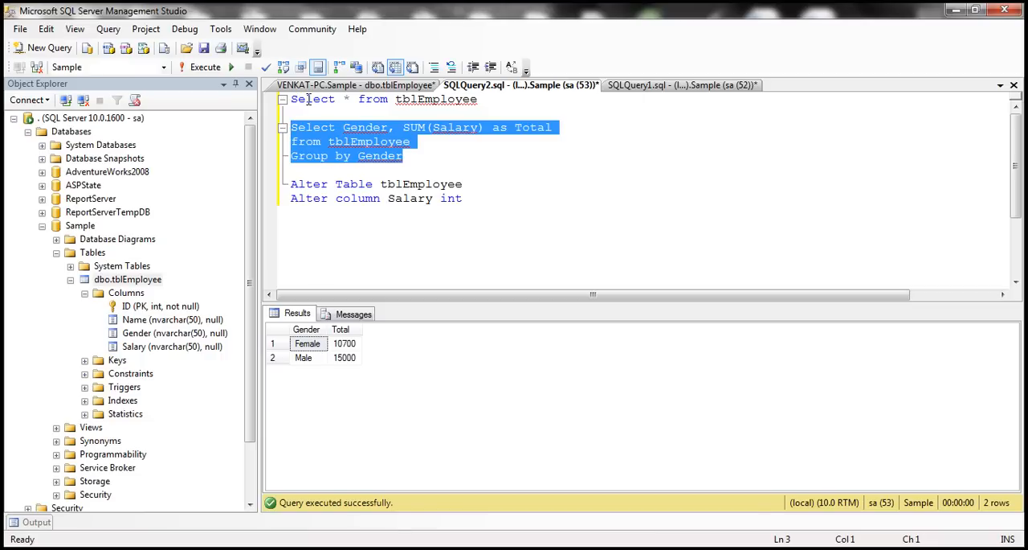
Step: Uncheck 'Prevent saving changes that require table re-creation' under Tools > Options > Designers
click(220, 29)
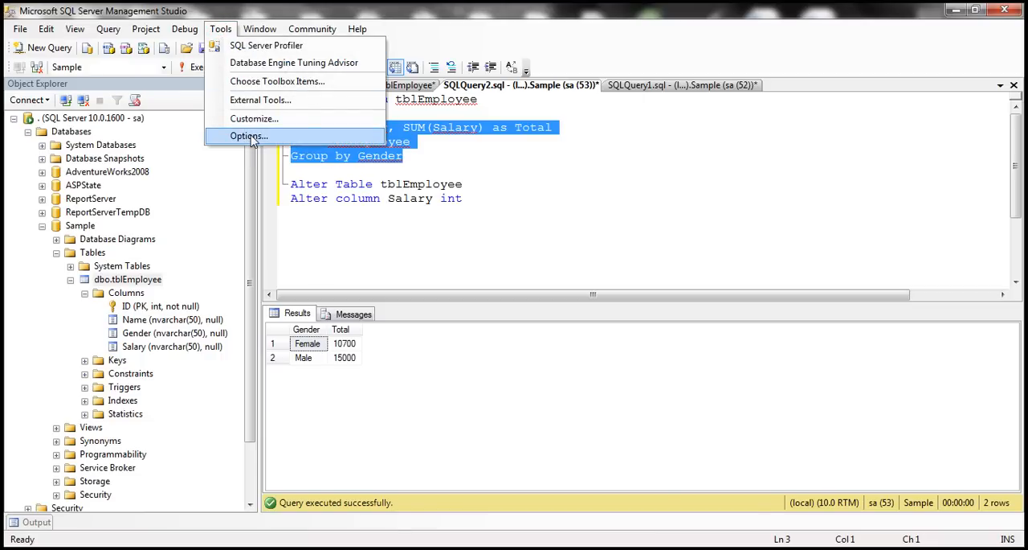
click(249, 135)
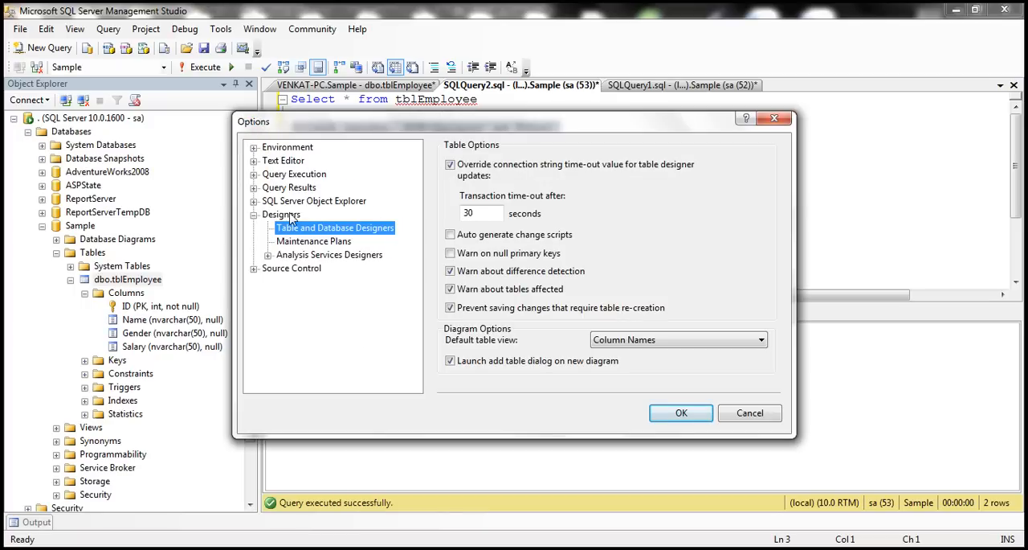
click(308, 231)
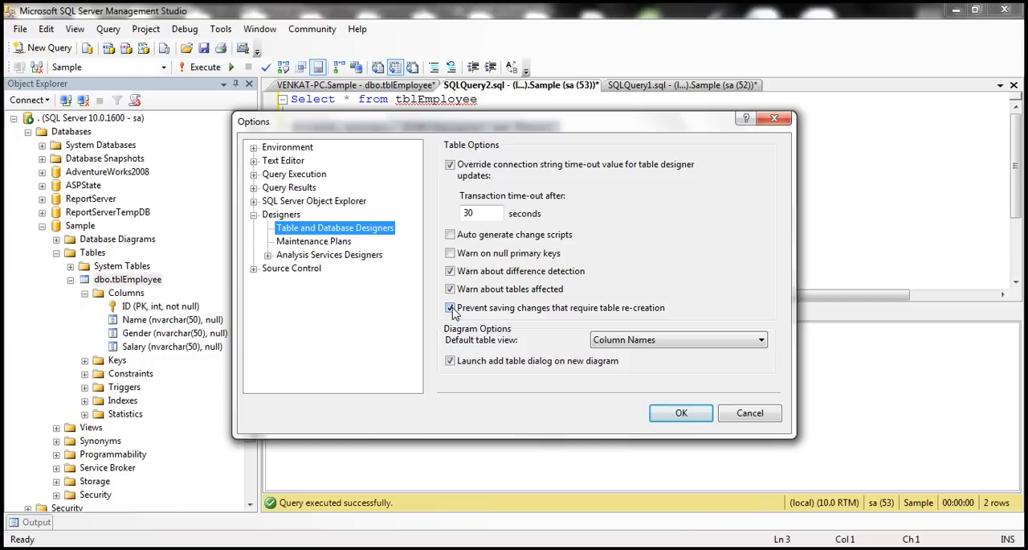
click(450, 307)
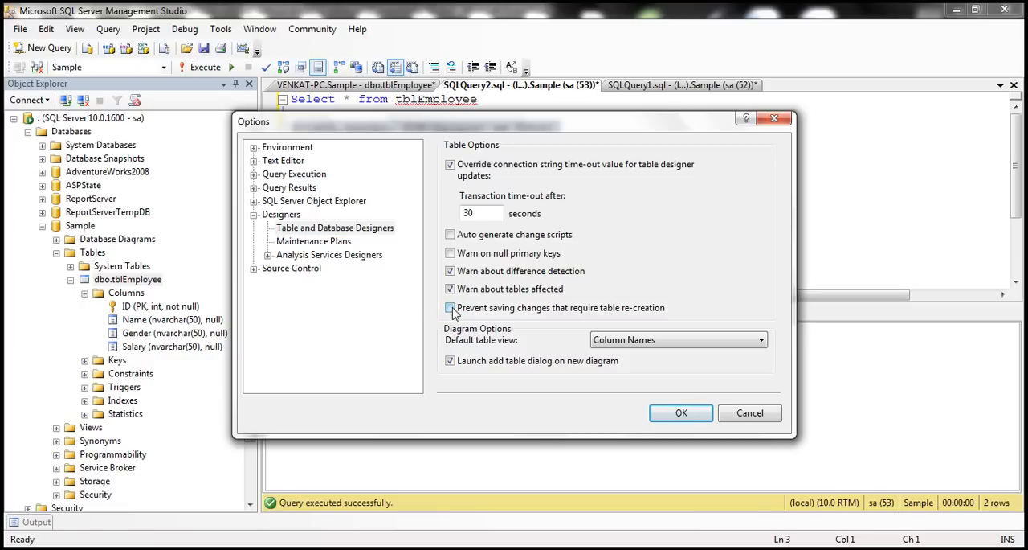
click(682, 411)
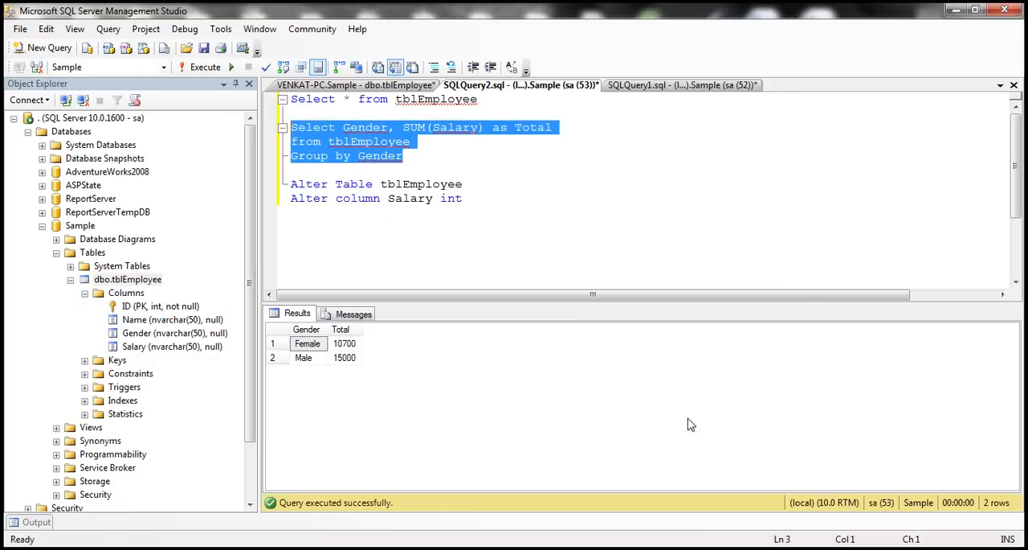
mouse_move(135, 293)
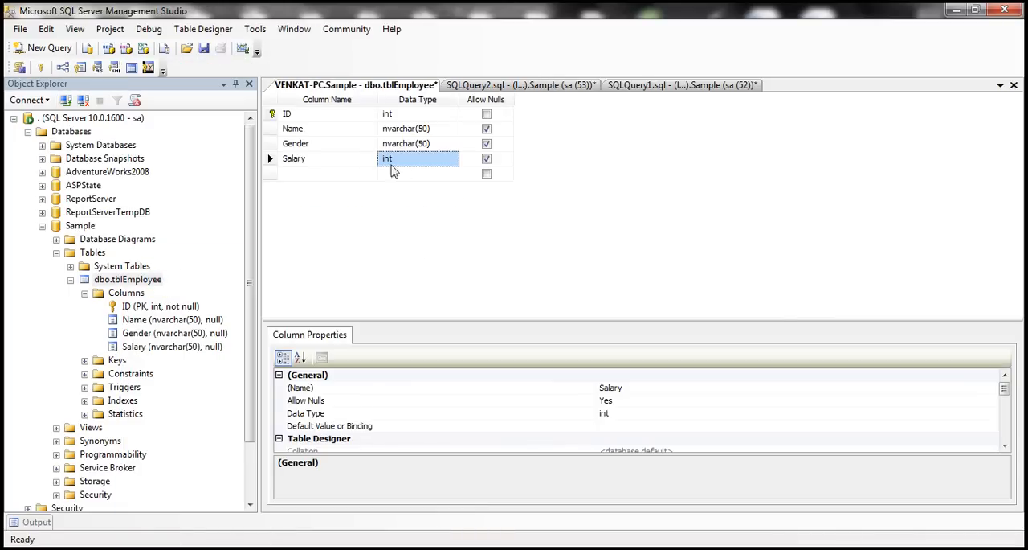
Step: Set Salary to smallint and save the design, confirming both warning dialogs
click(453, 159)
text(s)
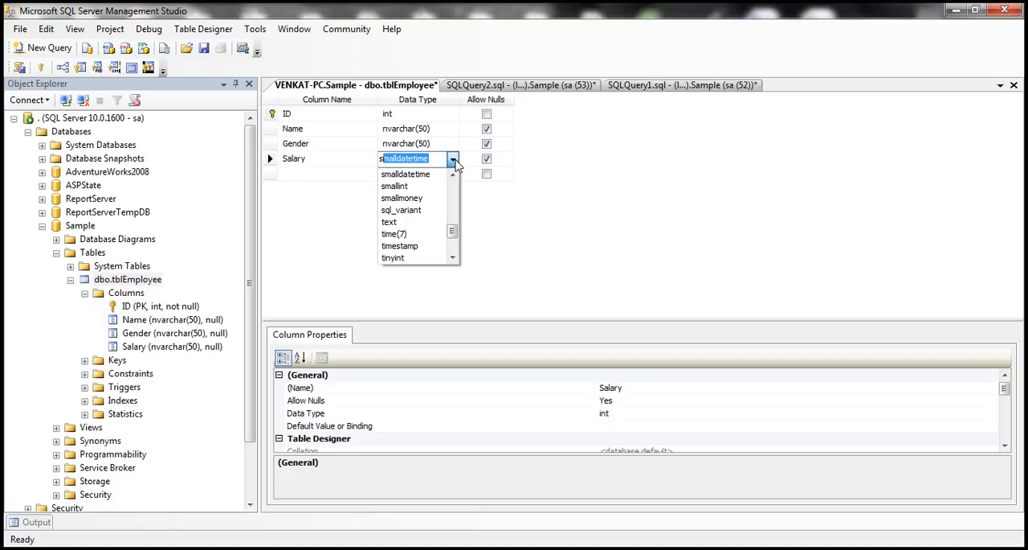
click(394, 186)
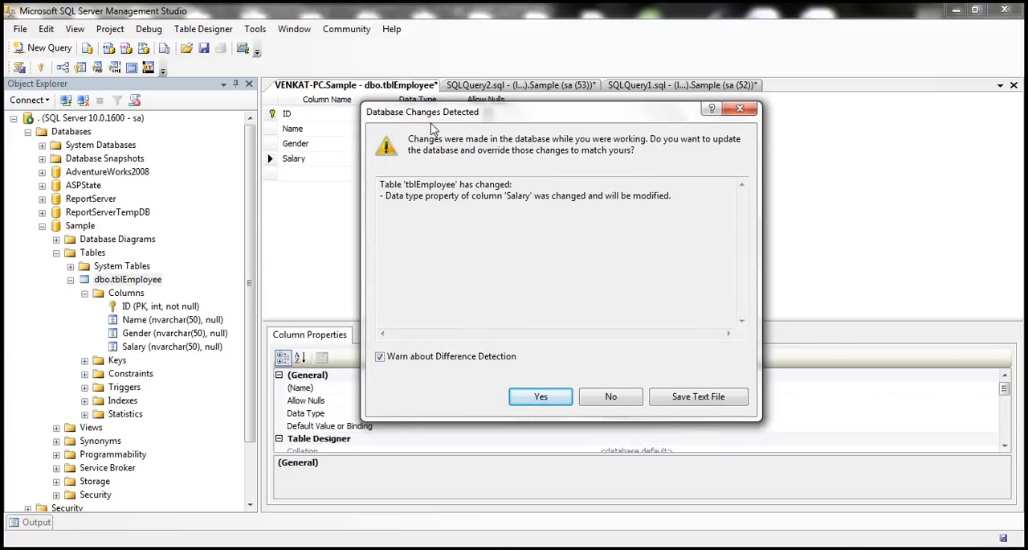
mouse_move(540, 396)
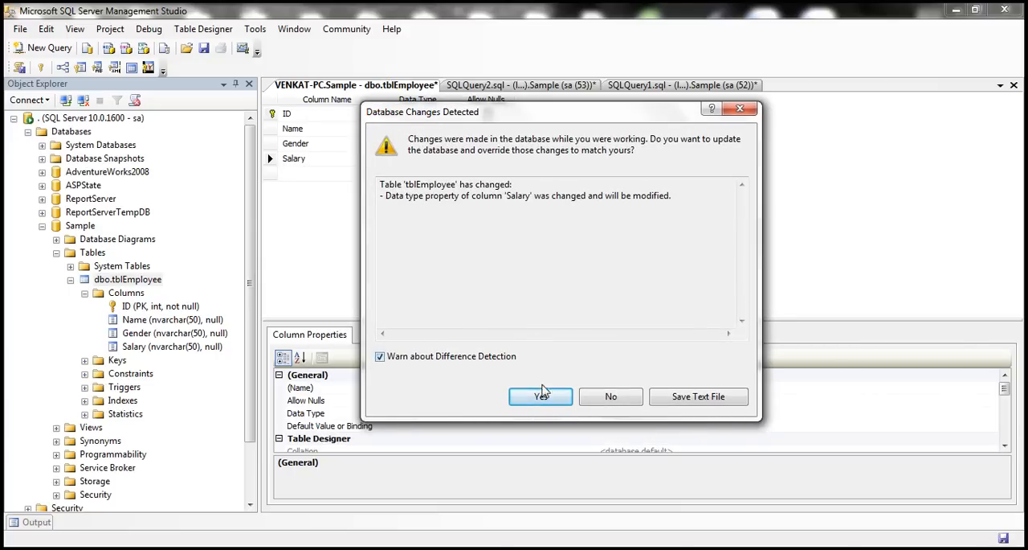
click(540, 395)
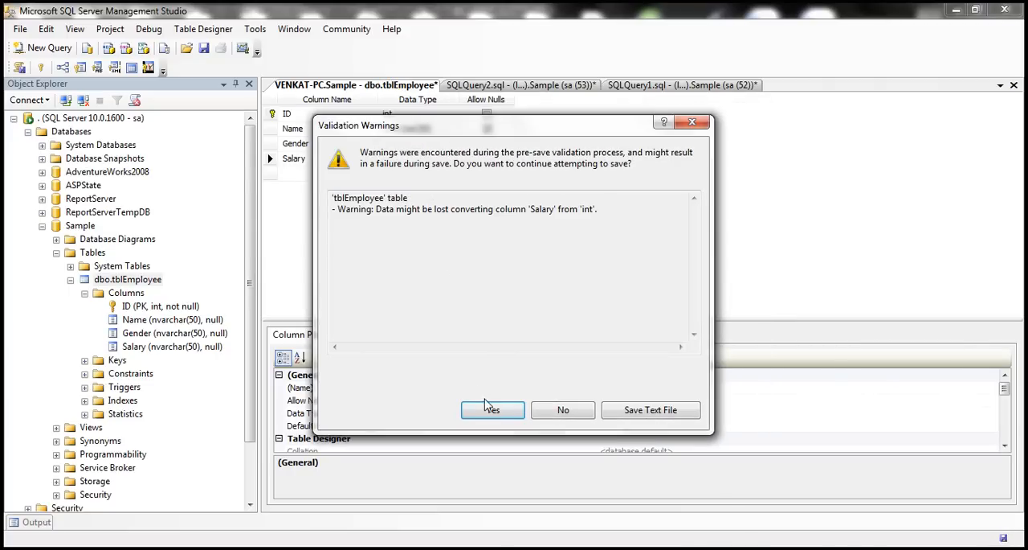
click(492, 410)
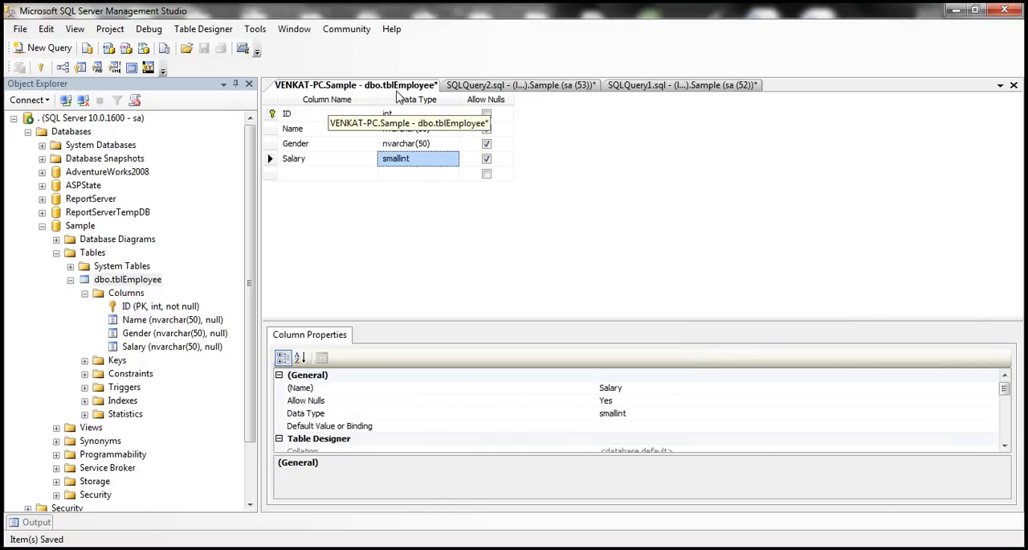